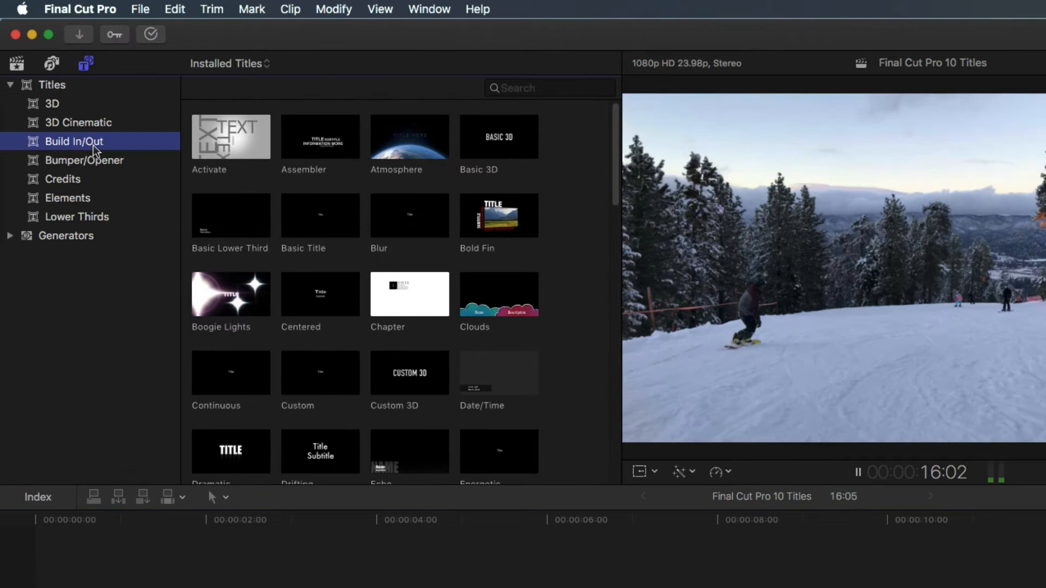
- Open a copy of the Keynote Bumper/Opener title in Motion from the Titles browser
click(84, 160)
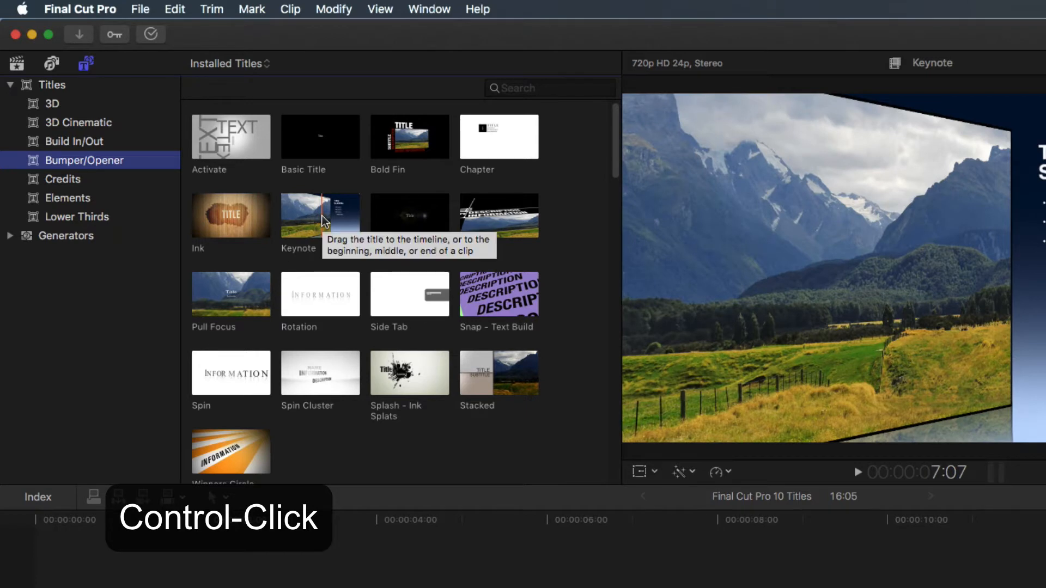
right_click(320, 215)
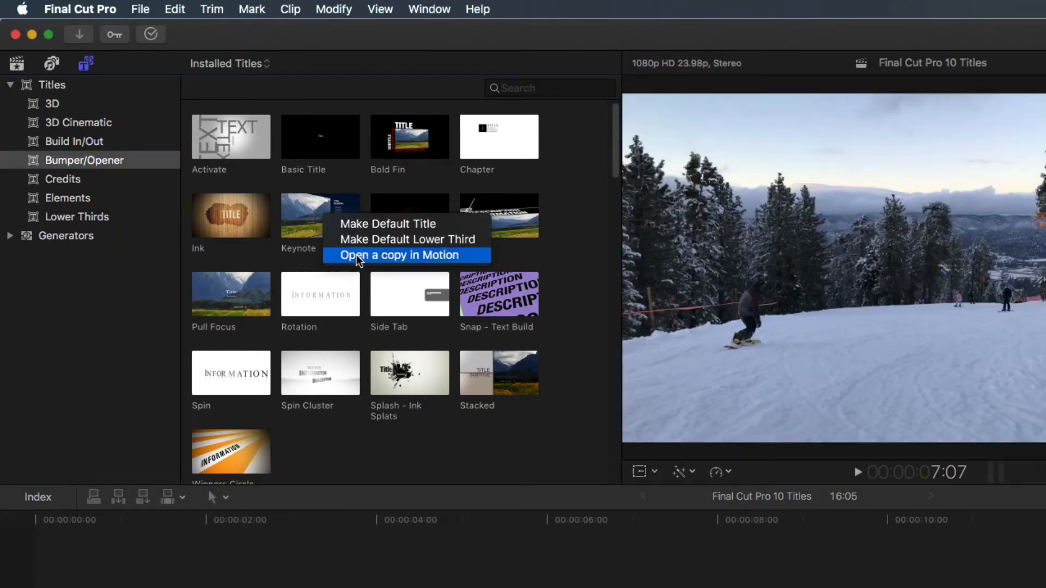
click(400, 255)
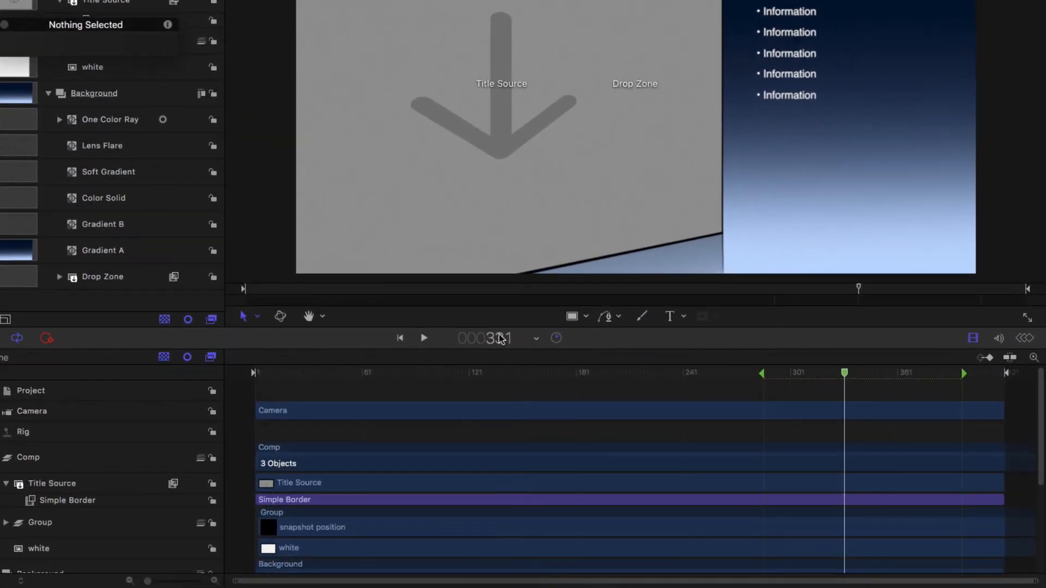
- Switch the project's time display from frames to timecode
click(536, 337)
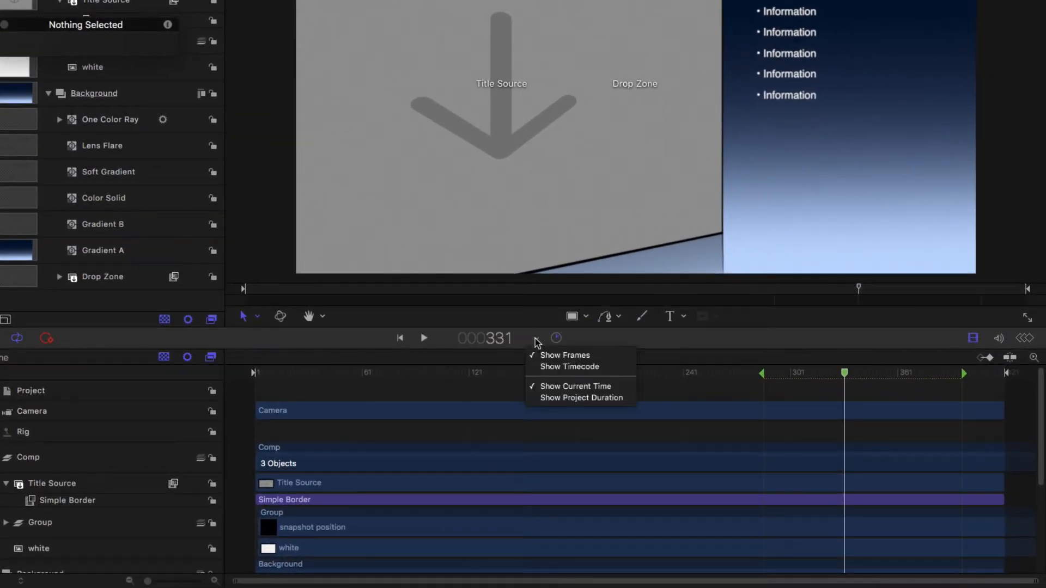
click(569, 366)
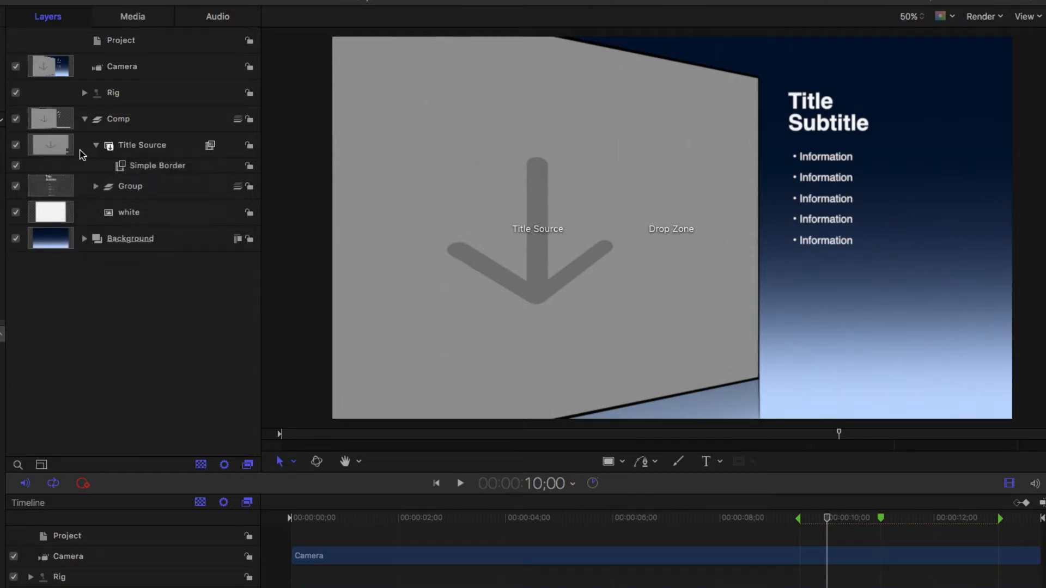
click(84, 119)
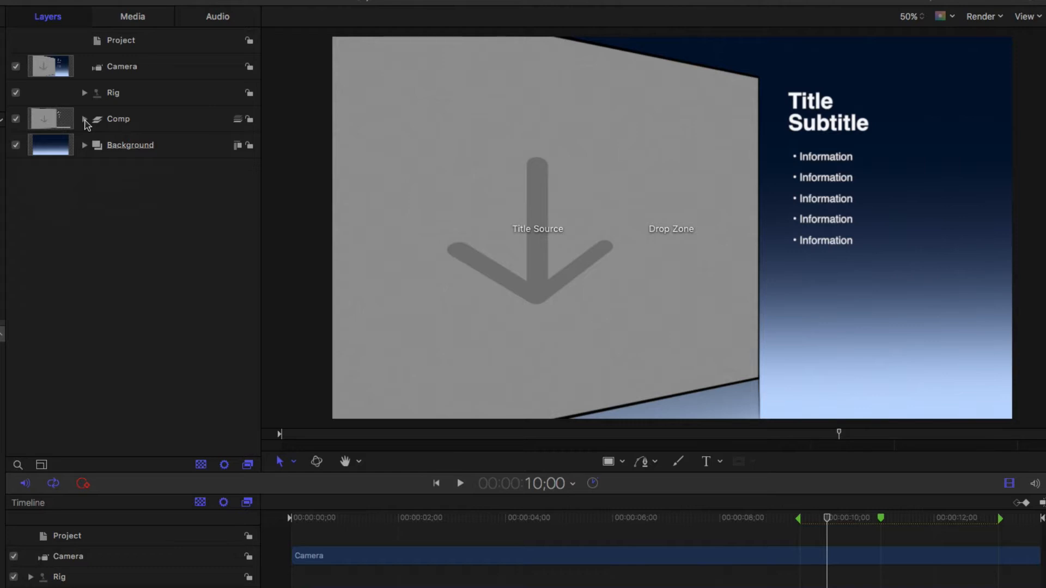
click(84, 119)
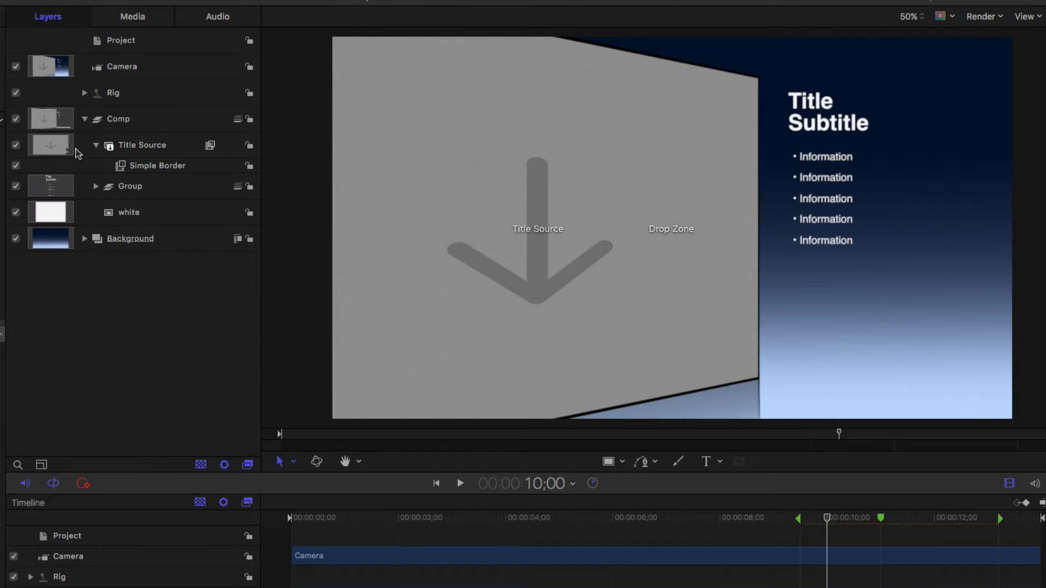
click(127, 212)
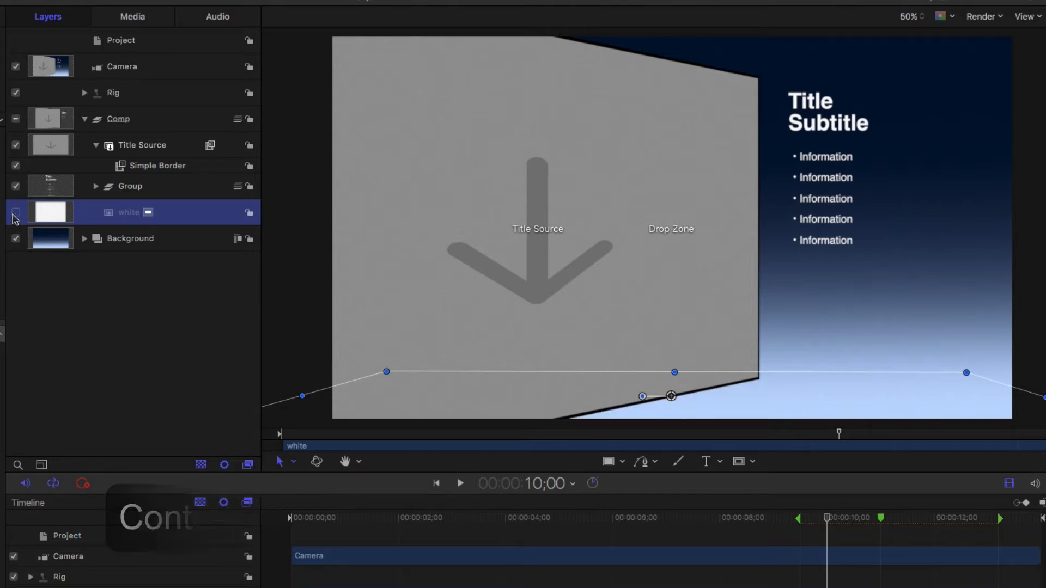
click(15, 212)
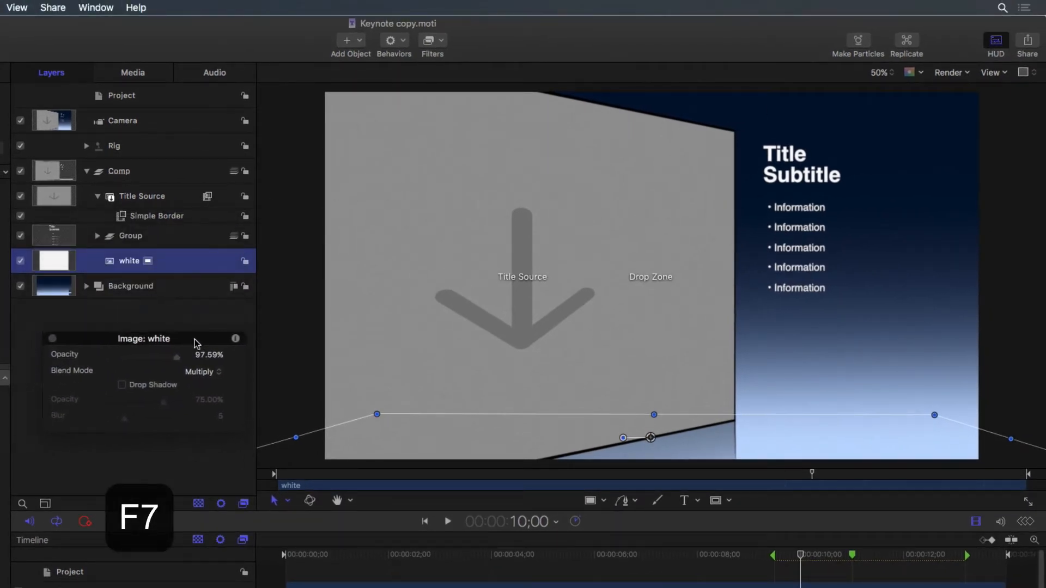
- Adjust the white layer's Opacity slider in the HUD down to about 57%
drag(176, 354, 166, 345)
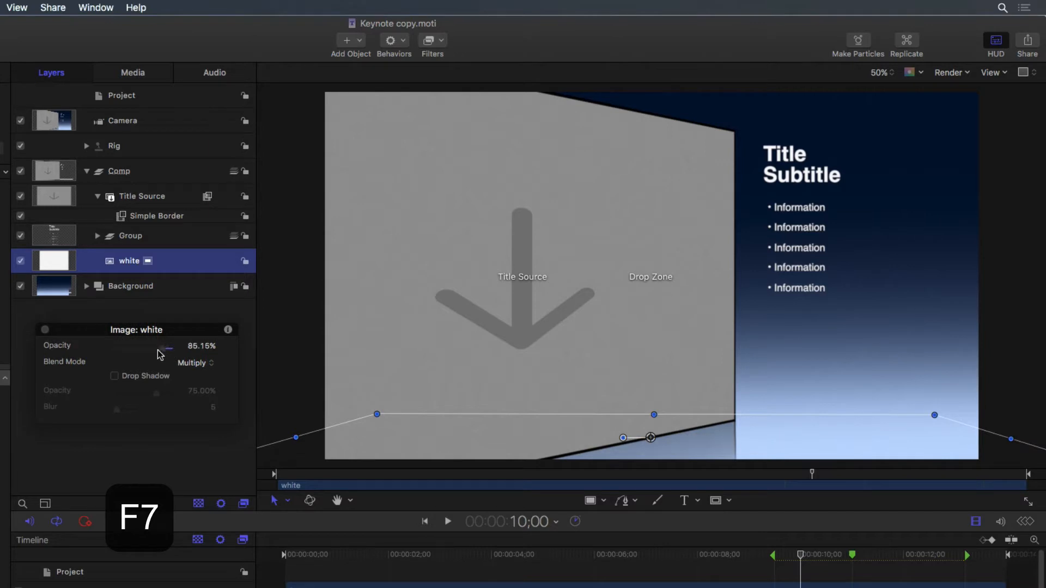
drag(164, 348, 172, 348)
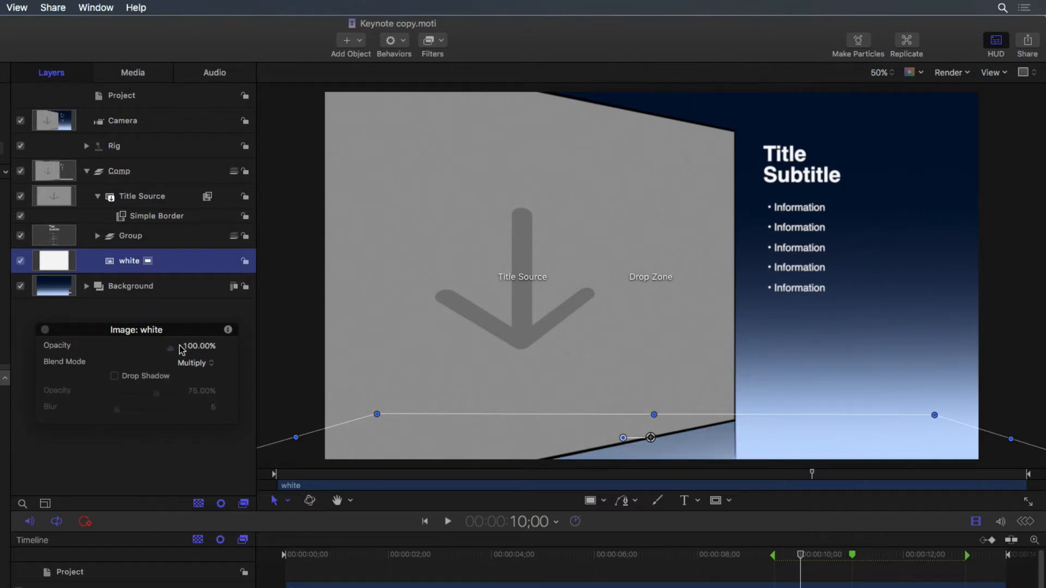
drag(170, 349, 148, 349)
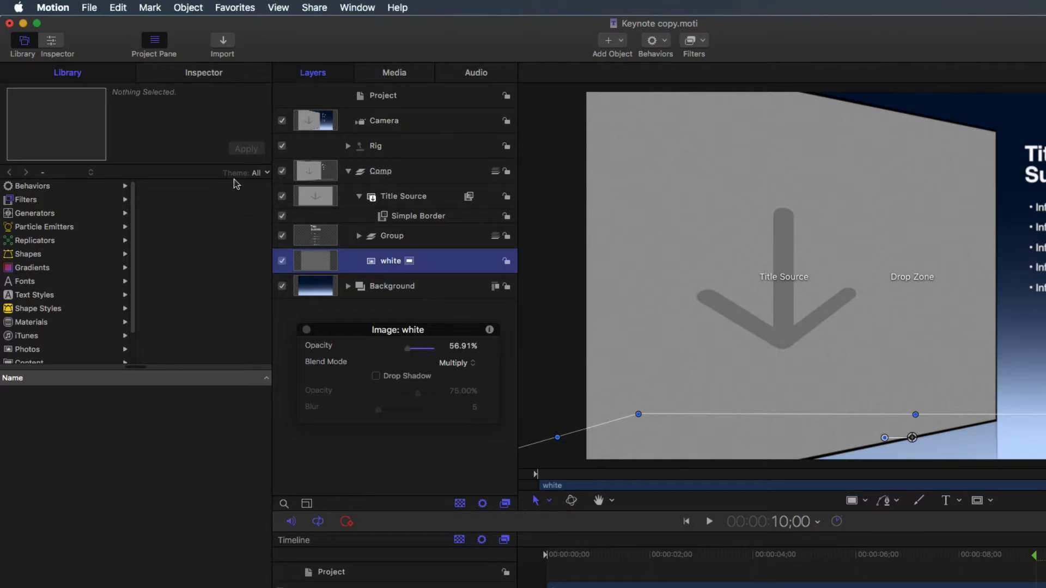
- Select the Title Source layer and show its applied filters in the Inspector
click(204, 73)
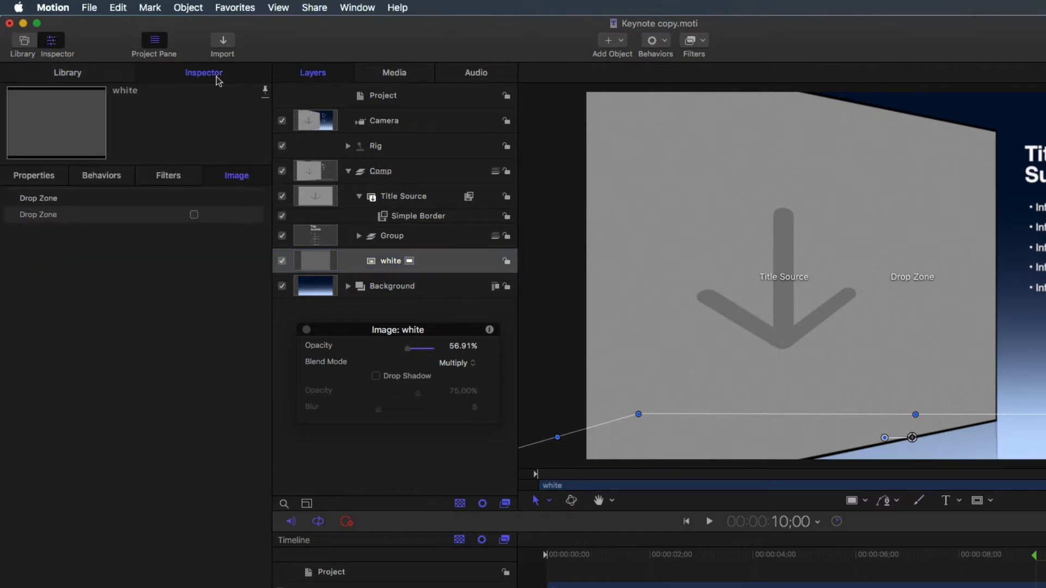
click(34, 175)
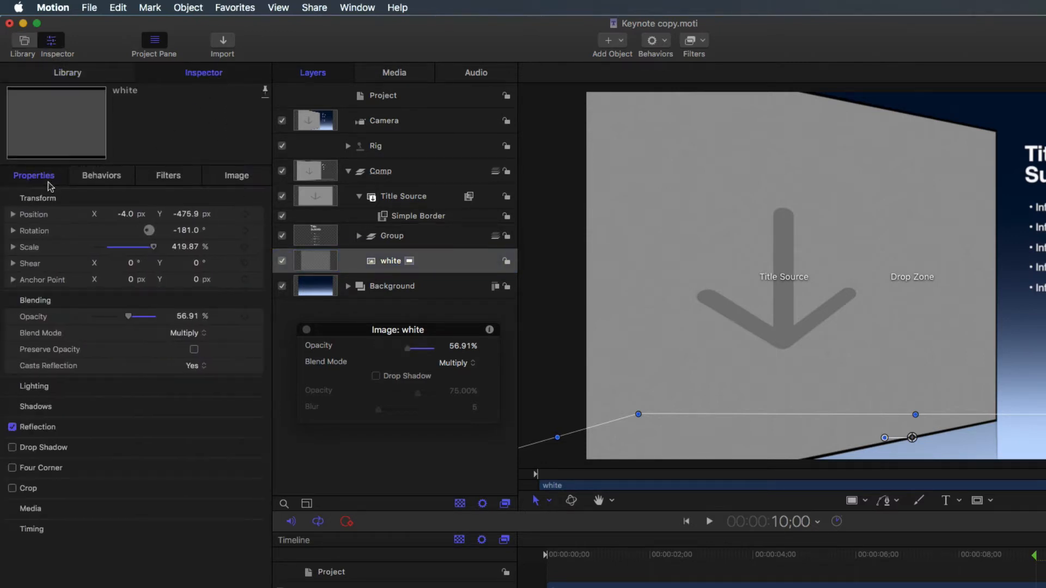
click(403, 196)
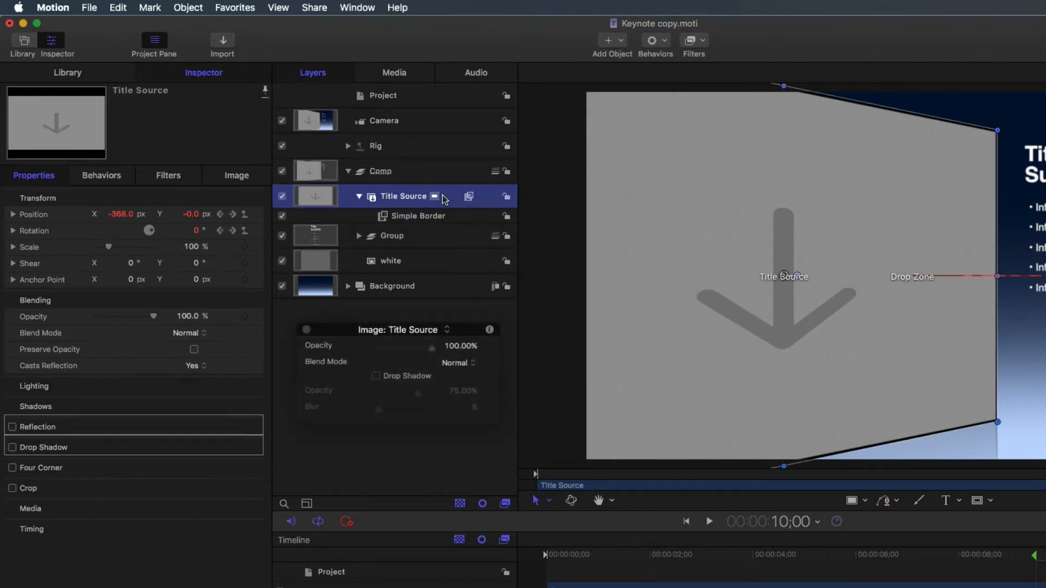
click(168, 176)
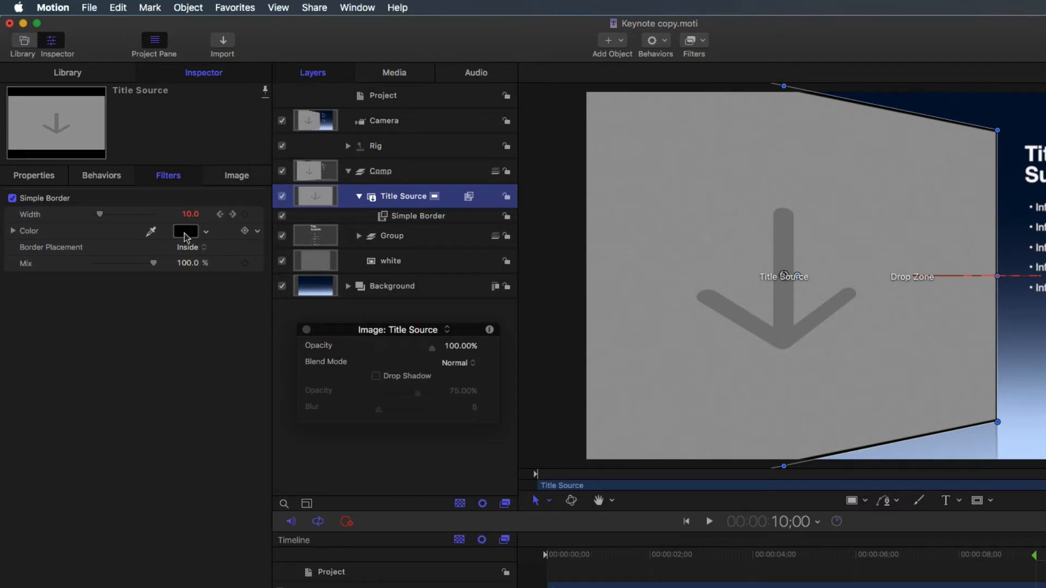
- Set the Simple Border Color to purple in the colour picker
click(205, 231)
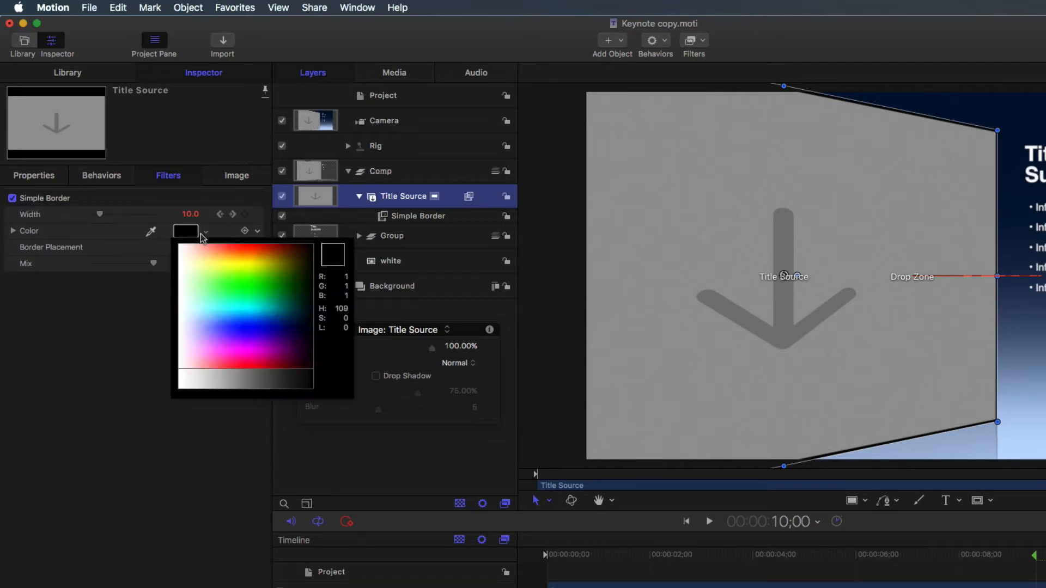
click(251, 331)
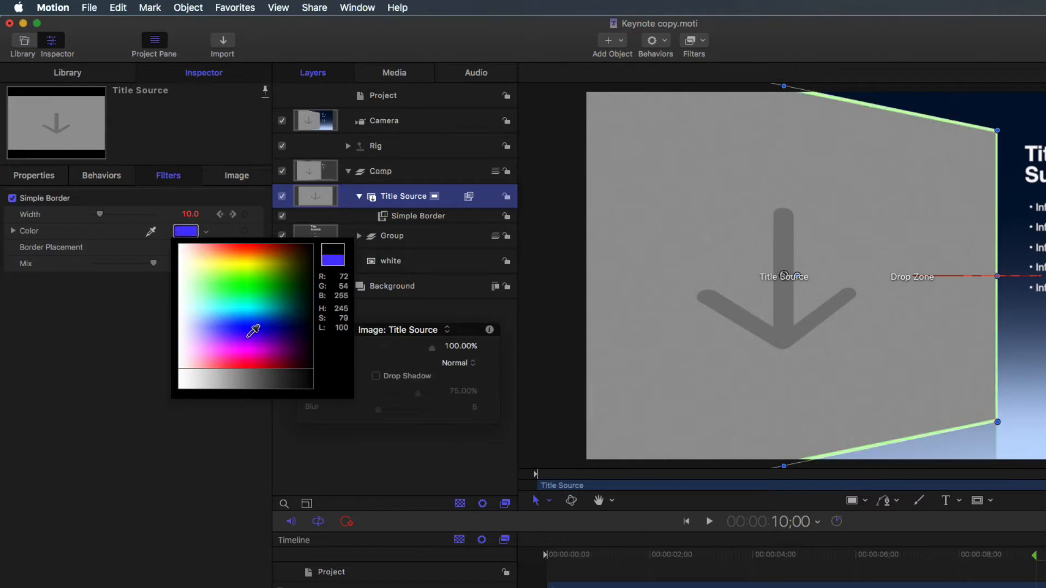
click(254, 340)
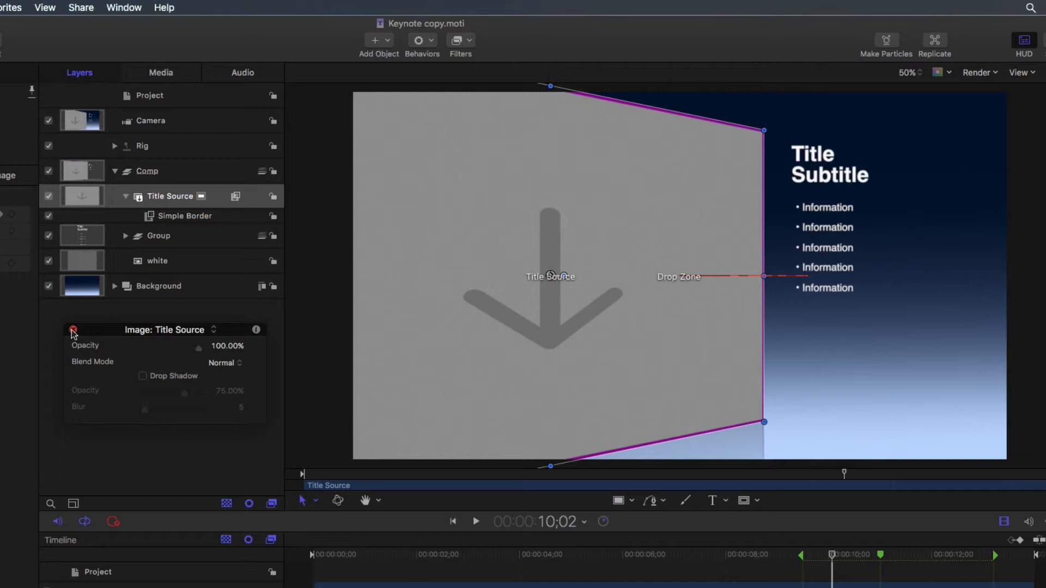
- Close the HUD and expand the Titles group to reveal the bullet text layers
click(114, 235)
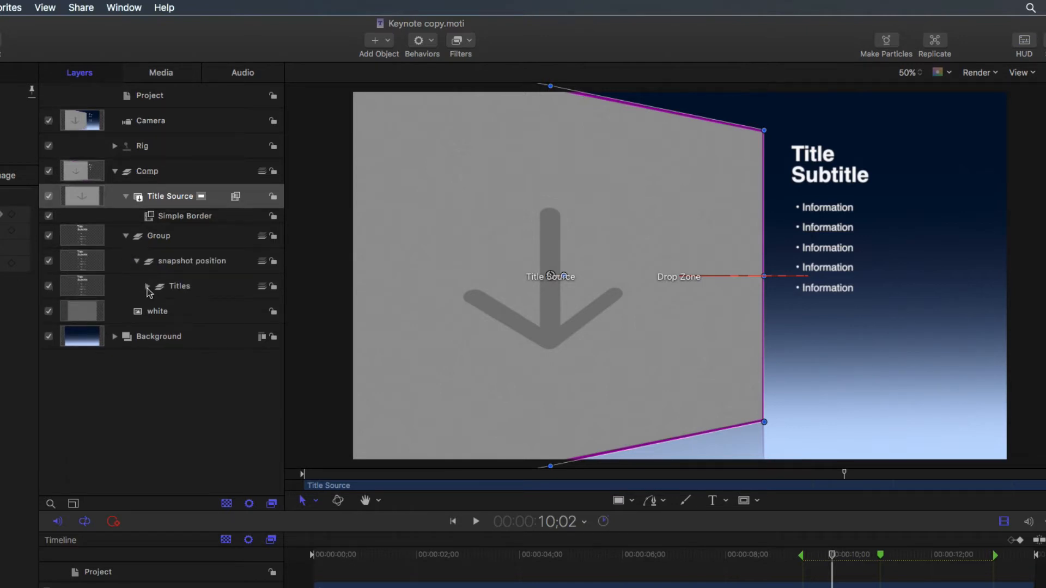
click(138, 286)
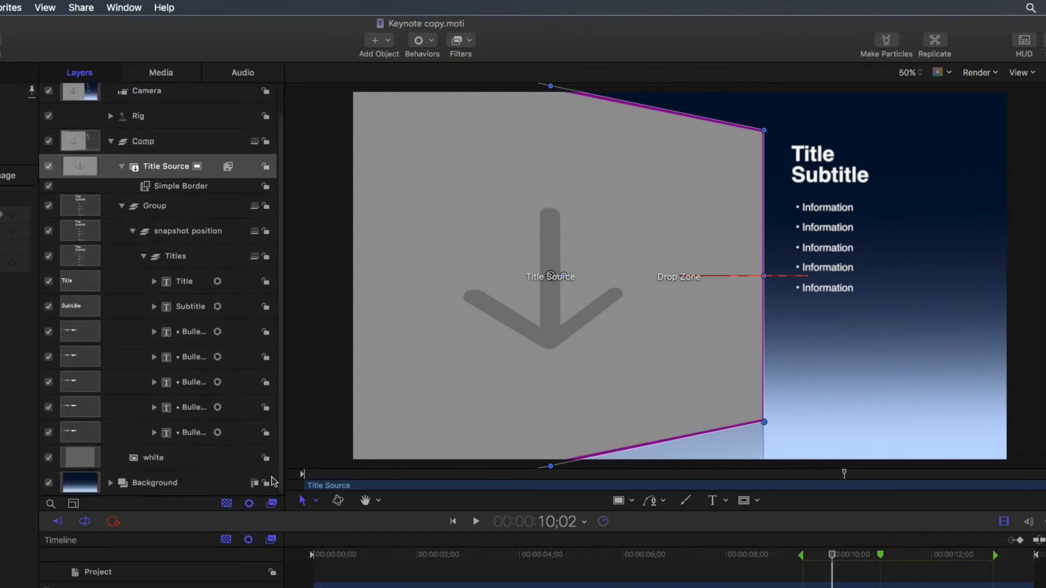
click(153, 281)
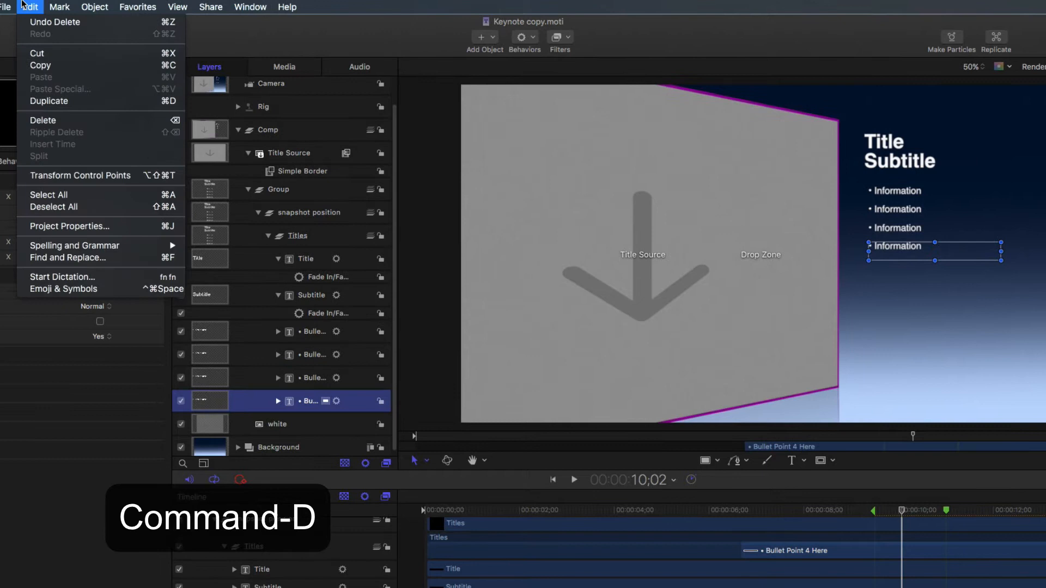
- Duplicate Bullet Point 4 twice via Edit > Duplicate and Command-D
click(49, 101)
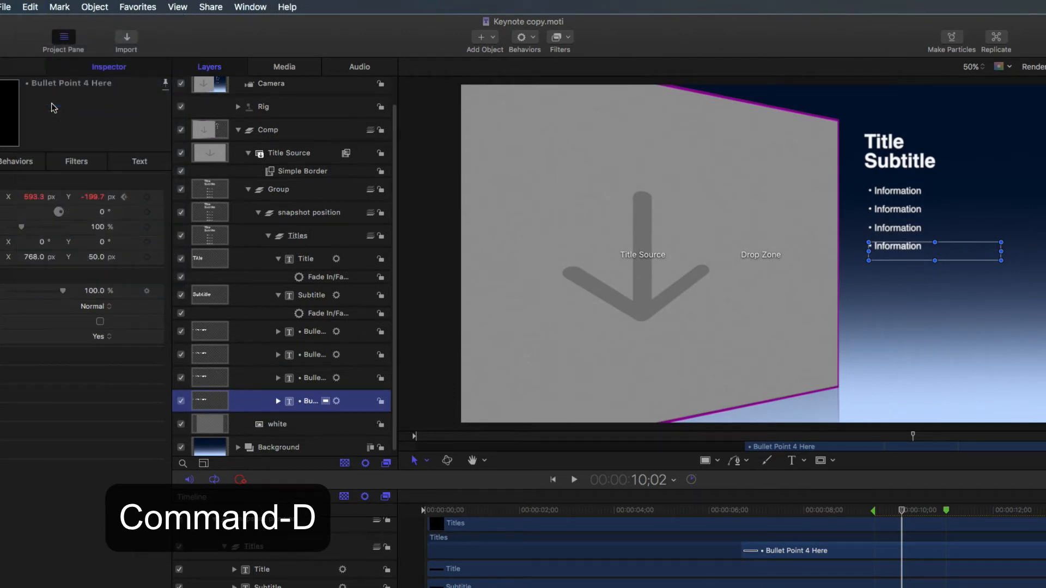
key(cmd+d)
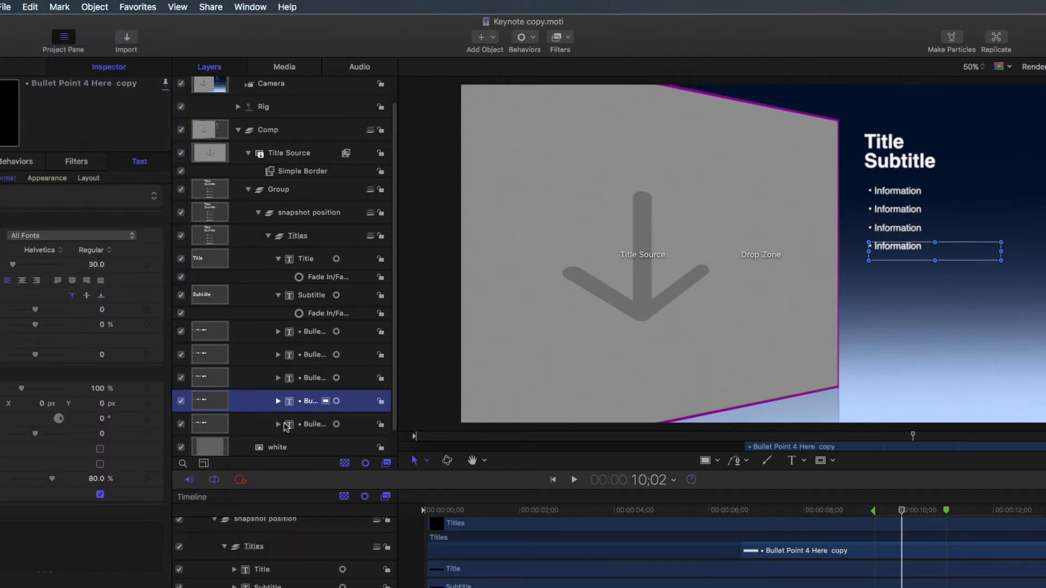
click(314, 424)
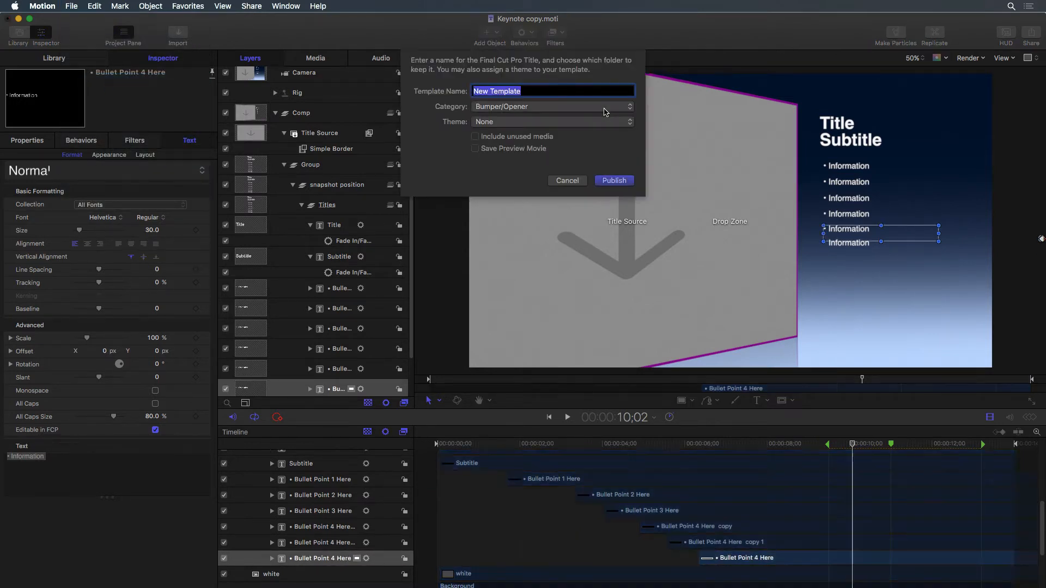
- Choose Bumper/Opener as the category for the published template
click(613, 180)
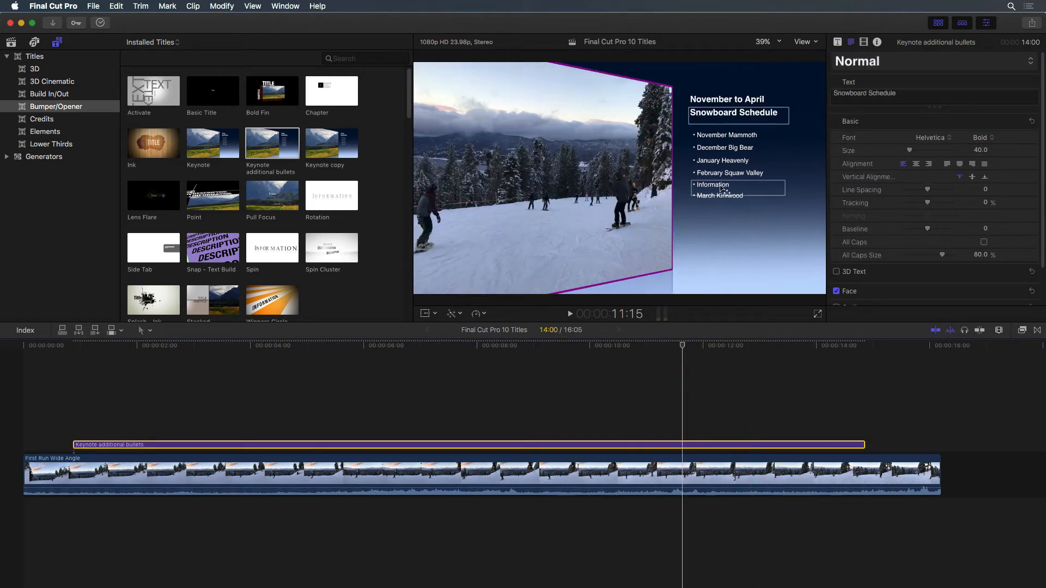
- Edit the extra bullet line so it reads April Backcountry
click(720, 186)
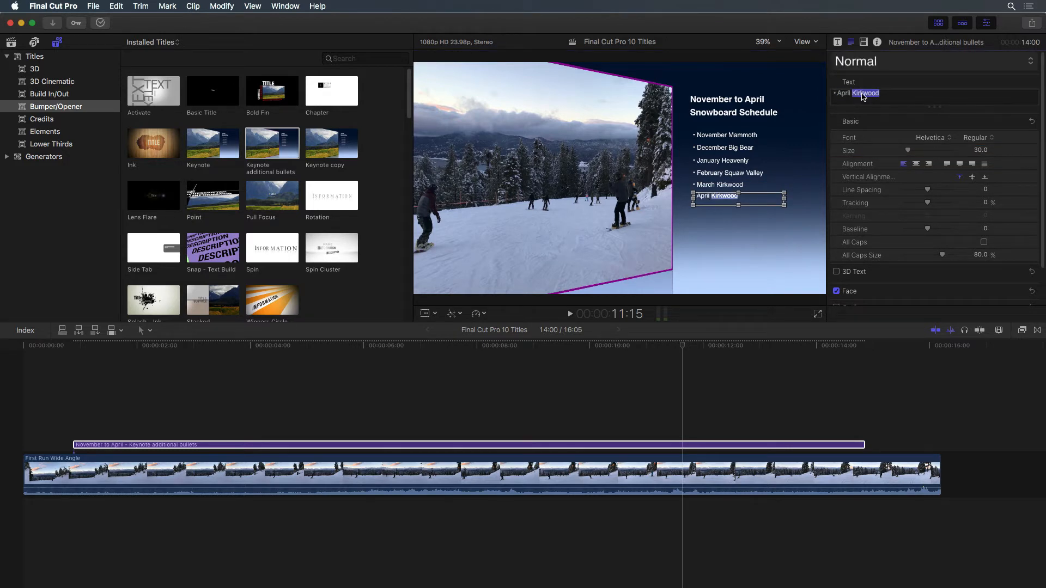
text(Backcountry)
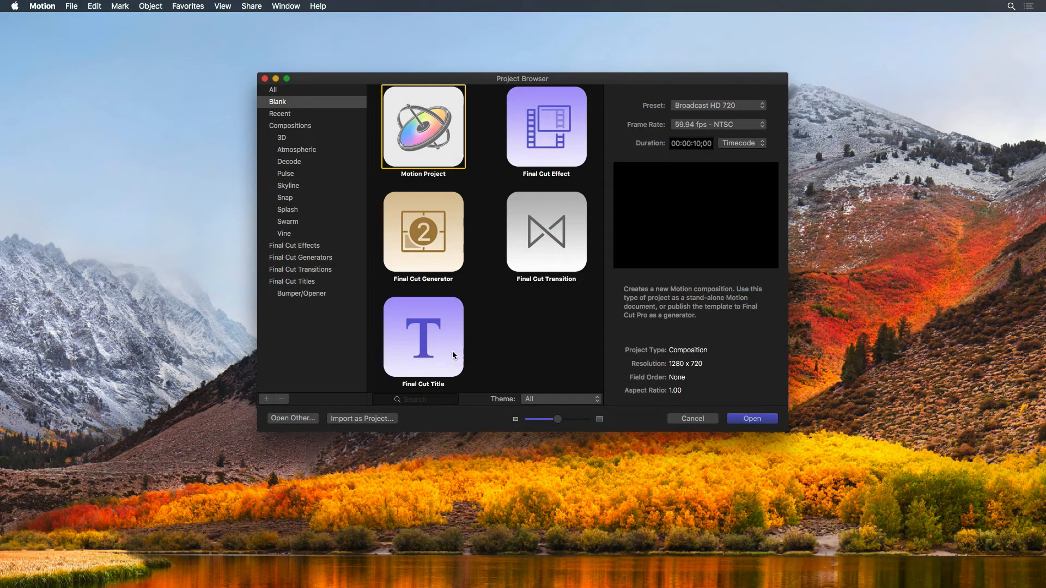
- Create a blank Final Cut Title project at Broadcast HD 1080, 29.97 fps
click(423, 336)
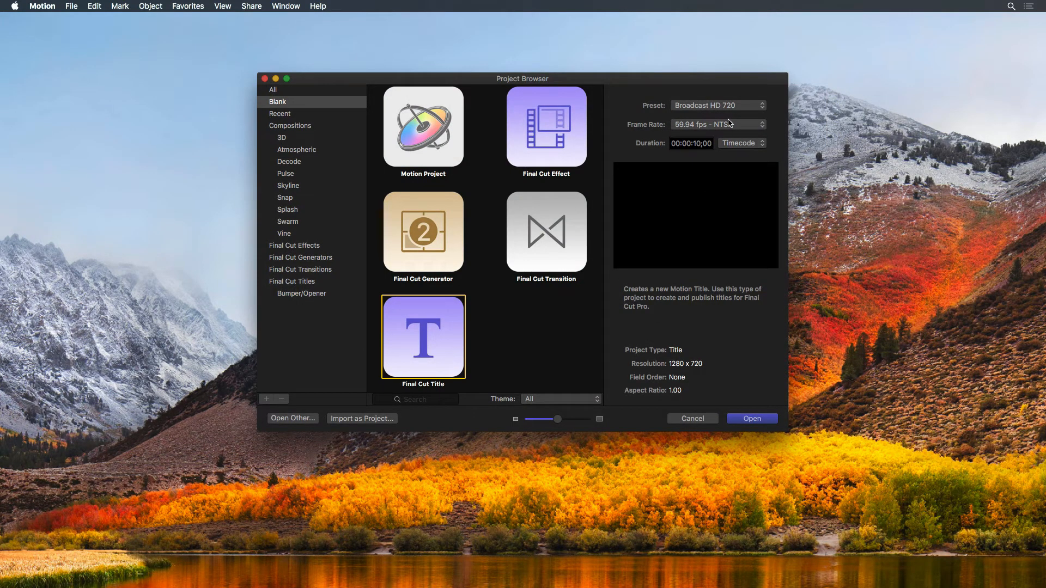
click(717, 106)
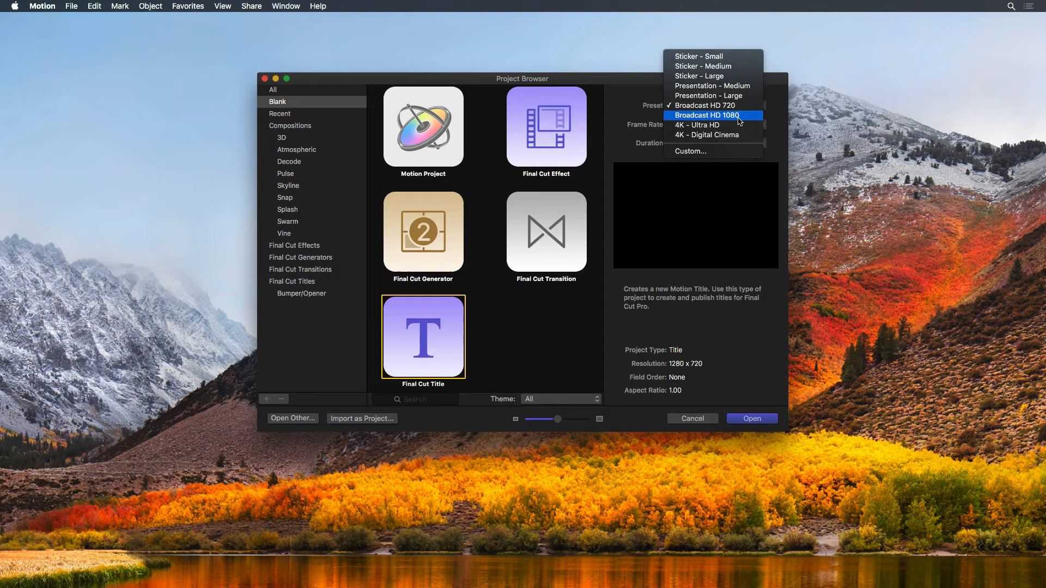
click(713, 115)
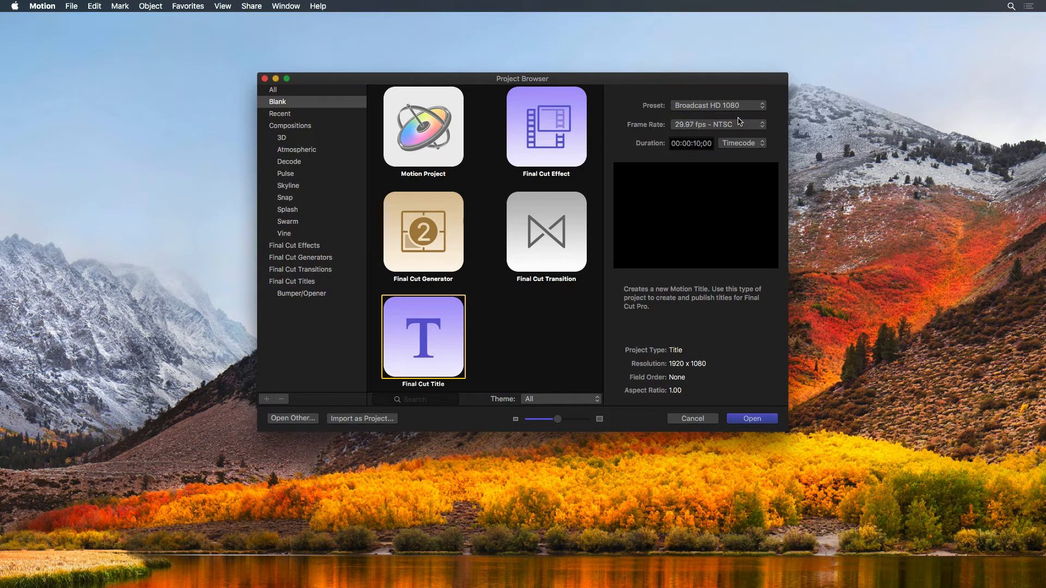
mouse_move(745, 406)
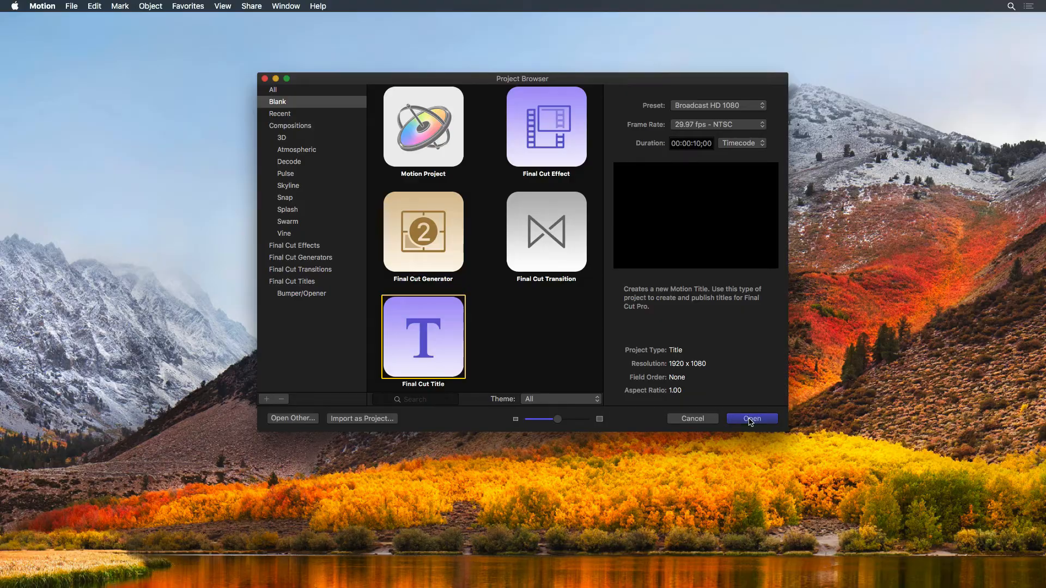
click(751, 418)
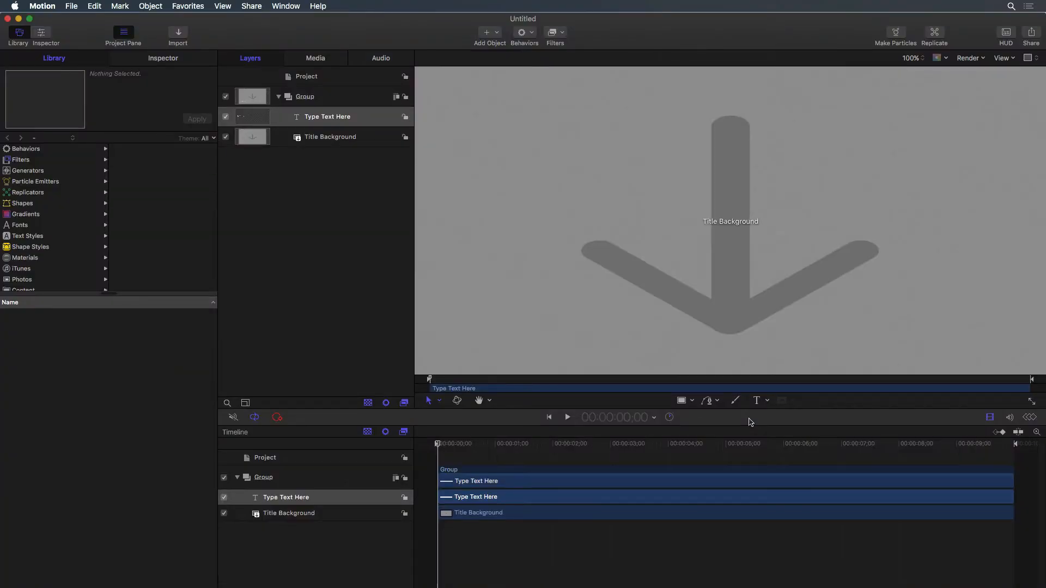
mouse_move(347, 212)
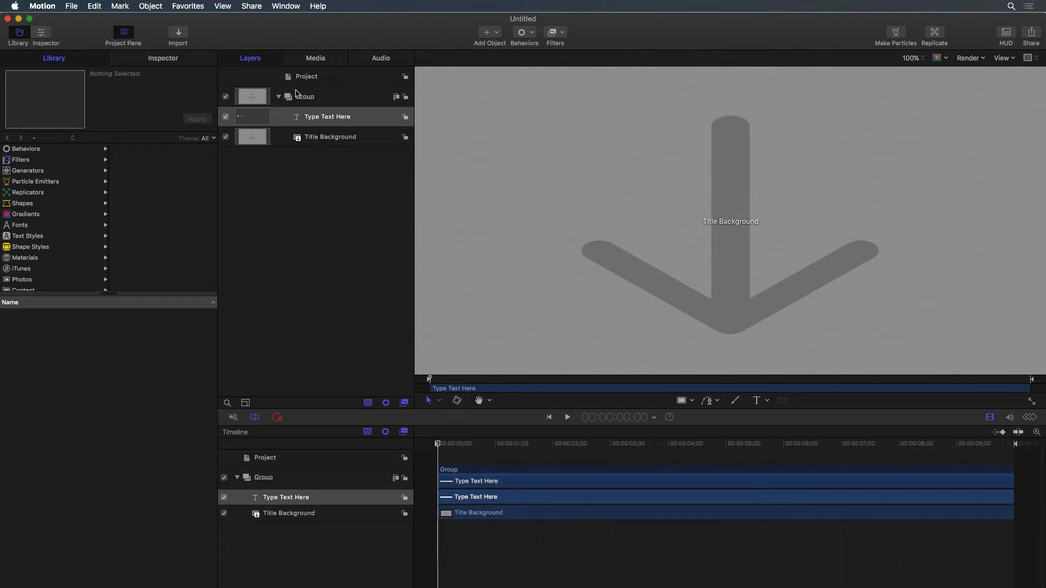
- Show the Project's Properties: 1920×1080, 29.97 fps, transparent background
click(162, 58)
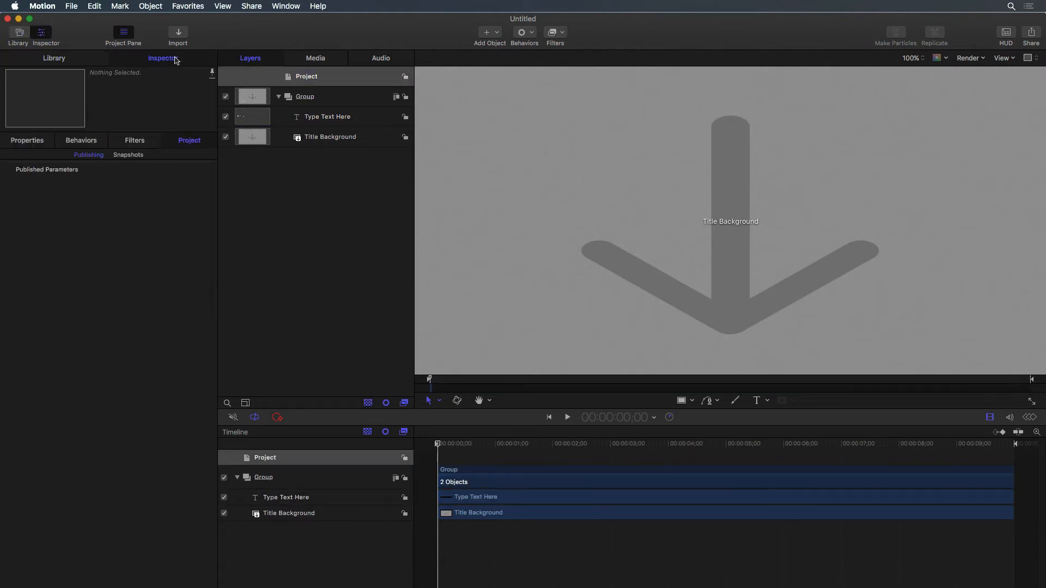
click(27, 140)
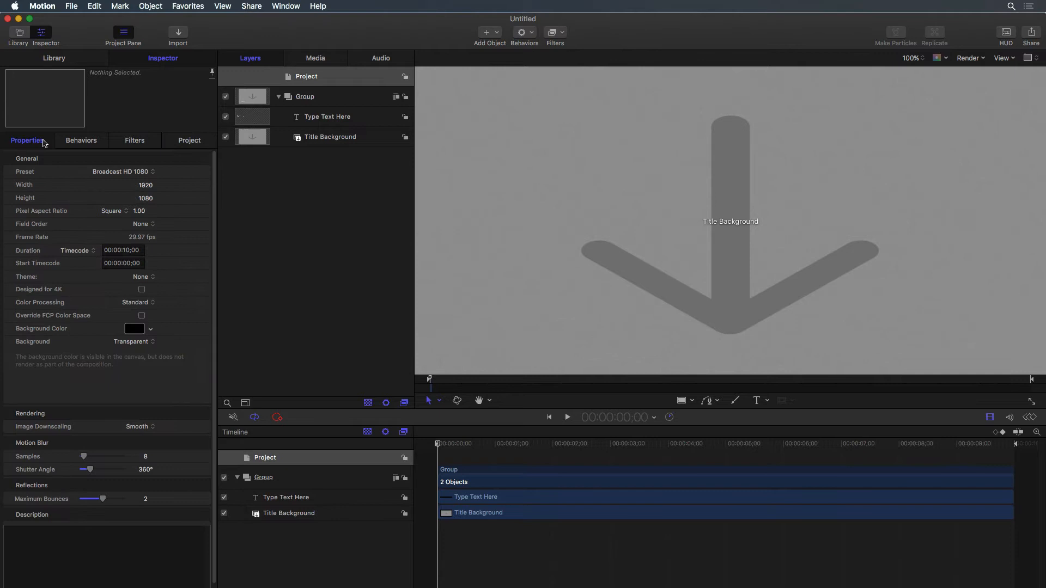
mouse_move(58, 139)
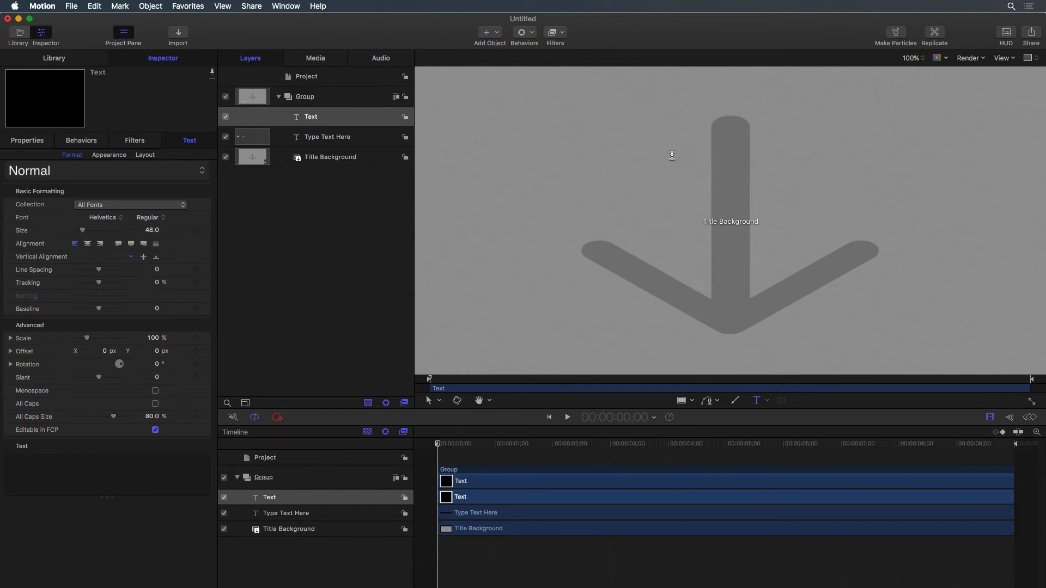
- Type 'Snowboarding' and a second line '2017-2018' below it on the canvas
text(Snowboarding)
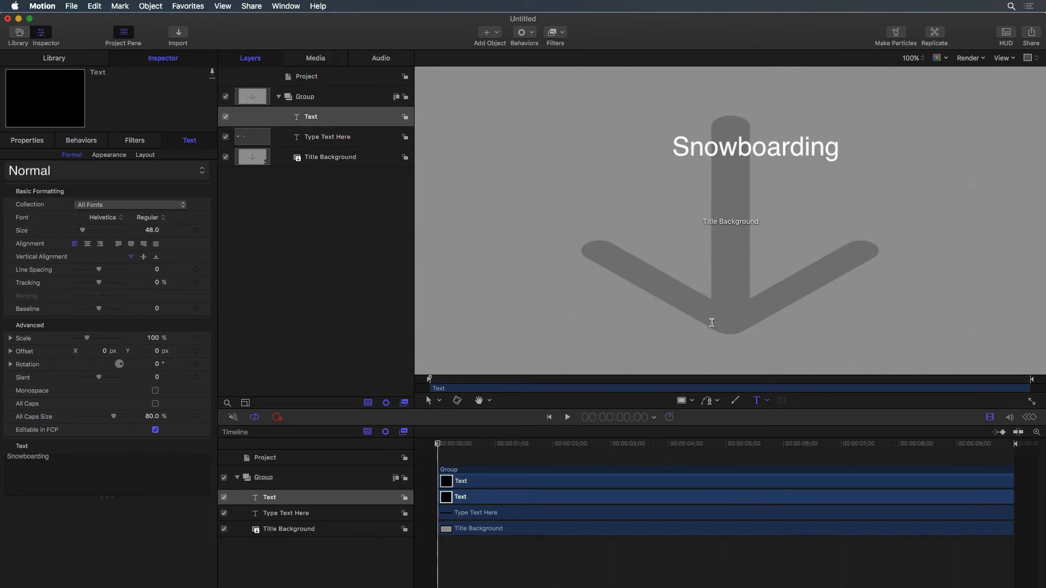
click(756, 400)
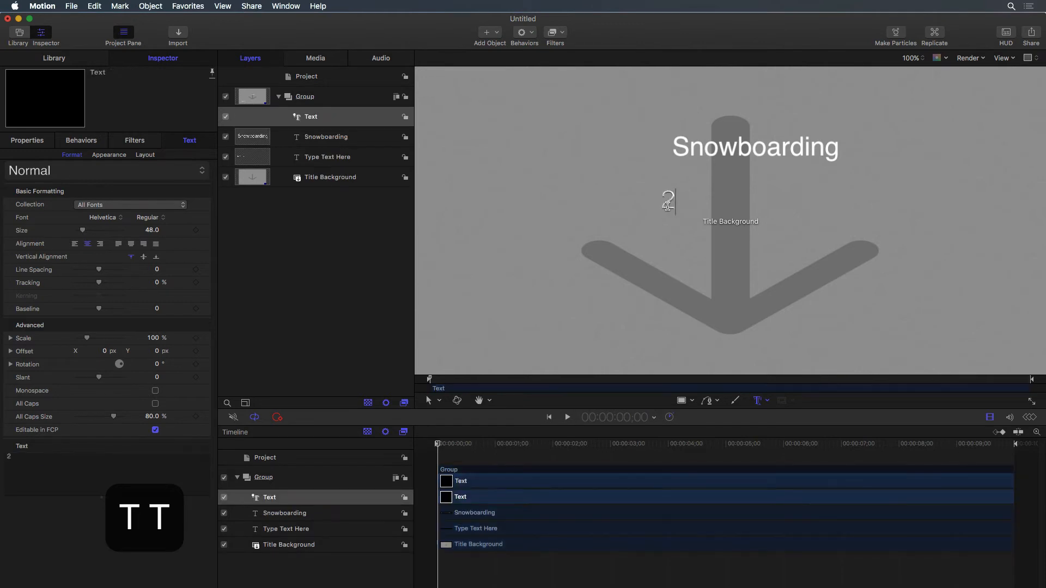
text(2017-)
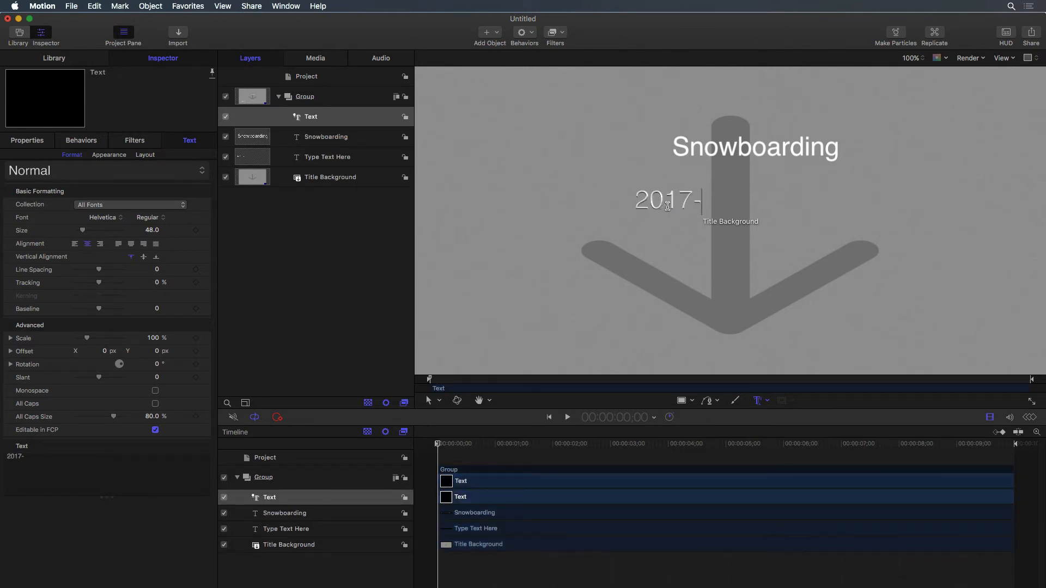
text(2018)
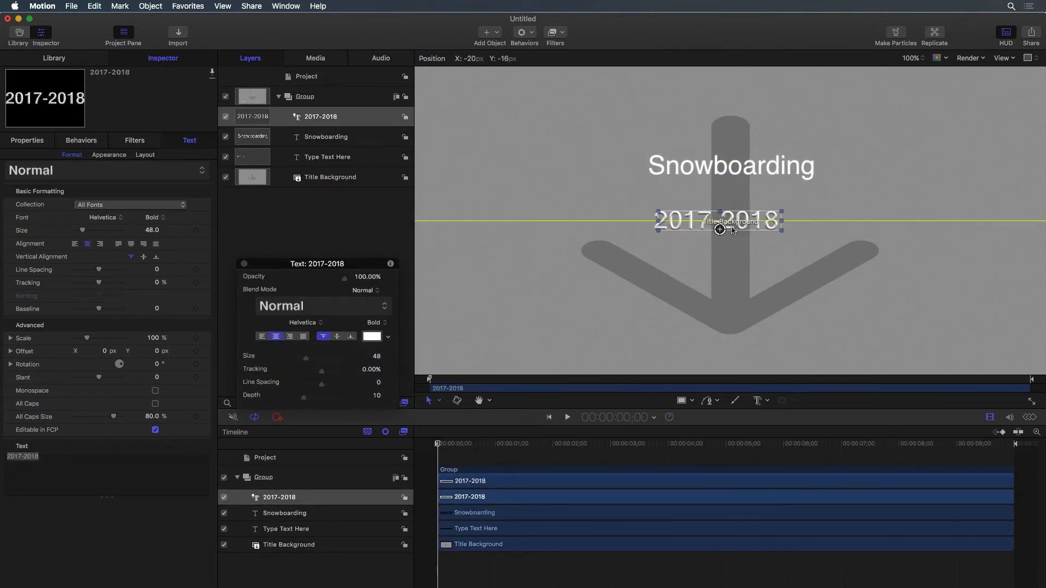
- Select the Snowboarding and 2017-2018 text layers for font styling
click(325, 137)
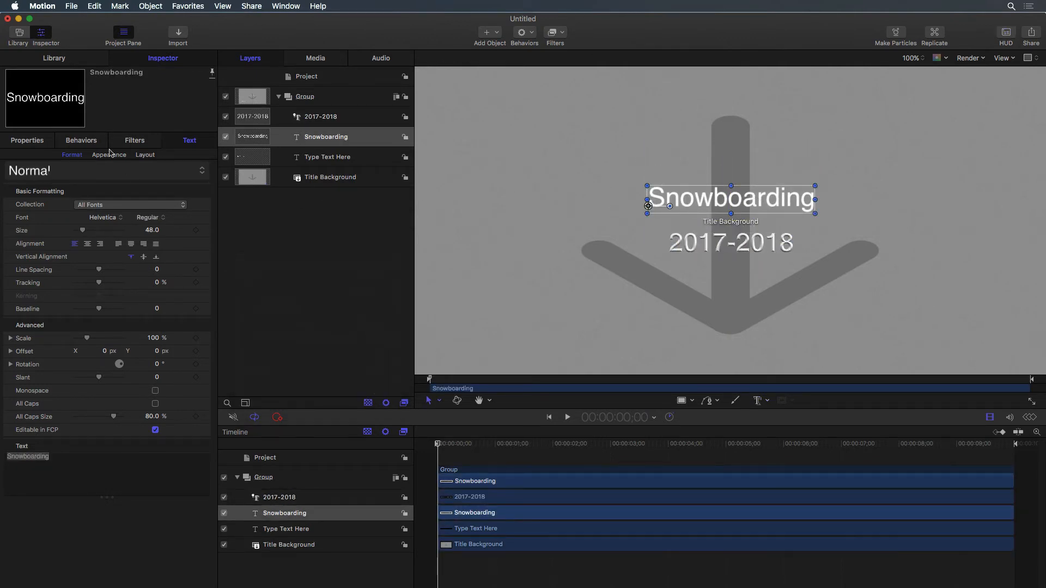
click(145, 154)
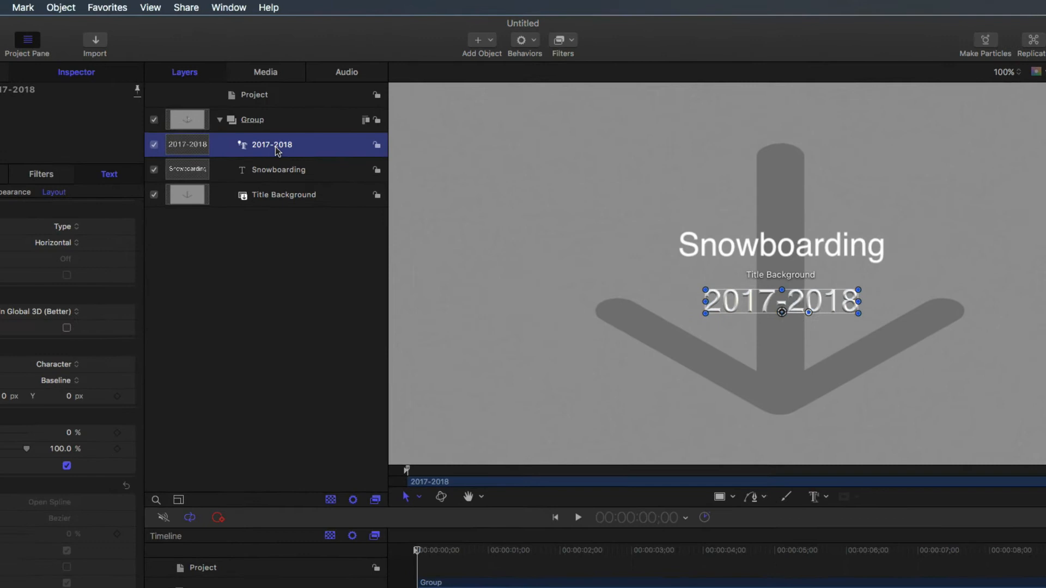
- Add a Glow filter to the 2017-2018 text with radius 22, then select the title group
click(570, 40)
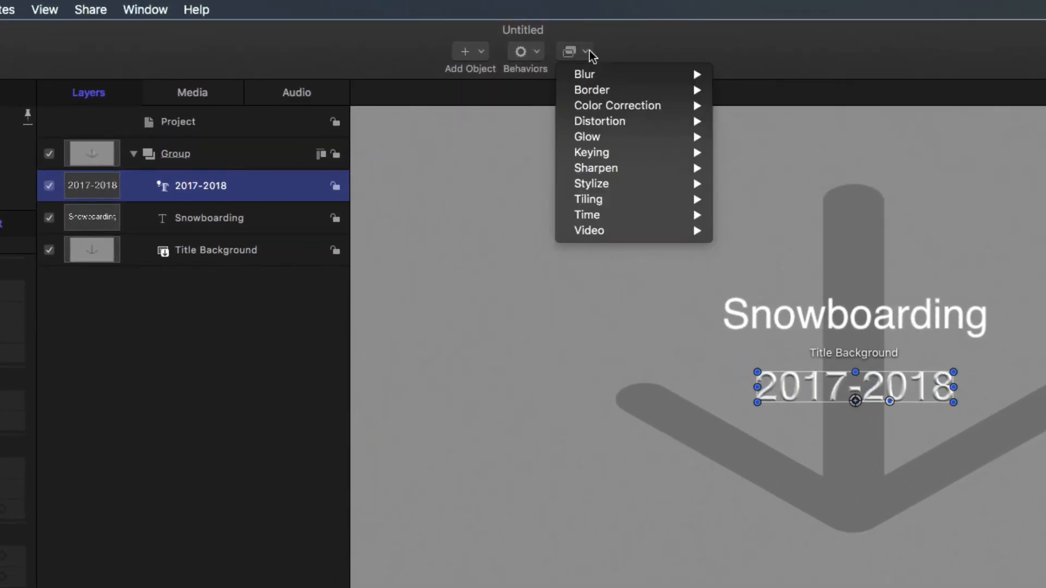
mouse_move(588, 137)
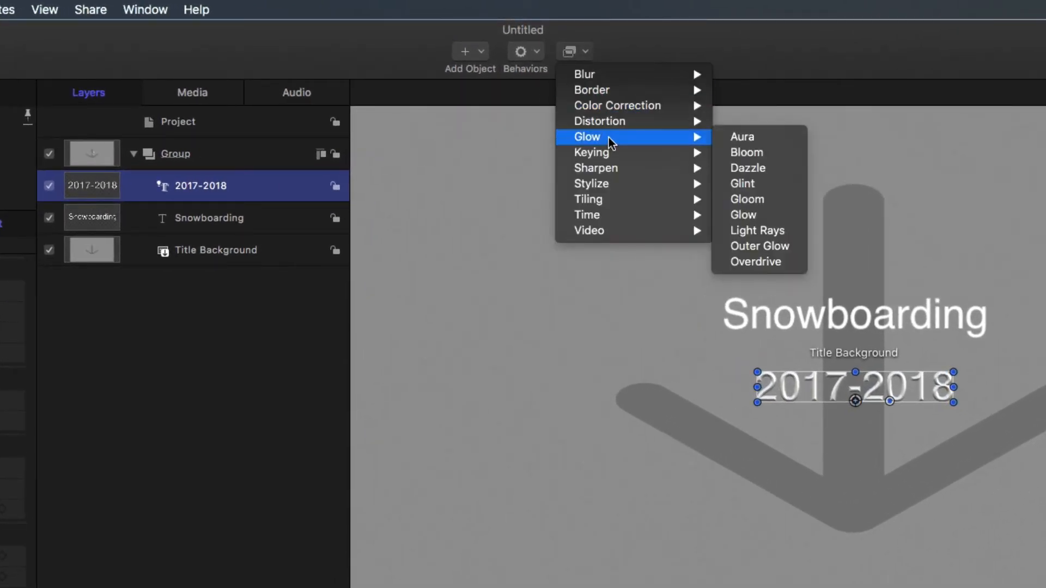
click(742, 215)
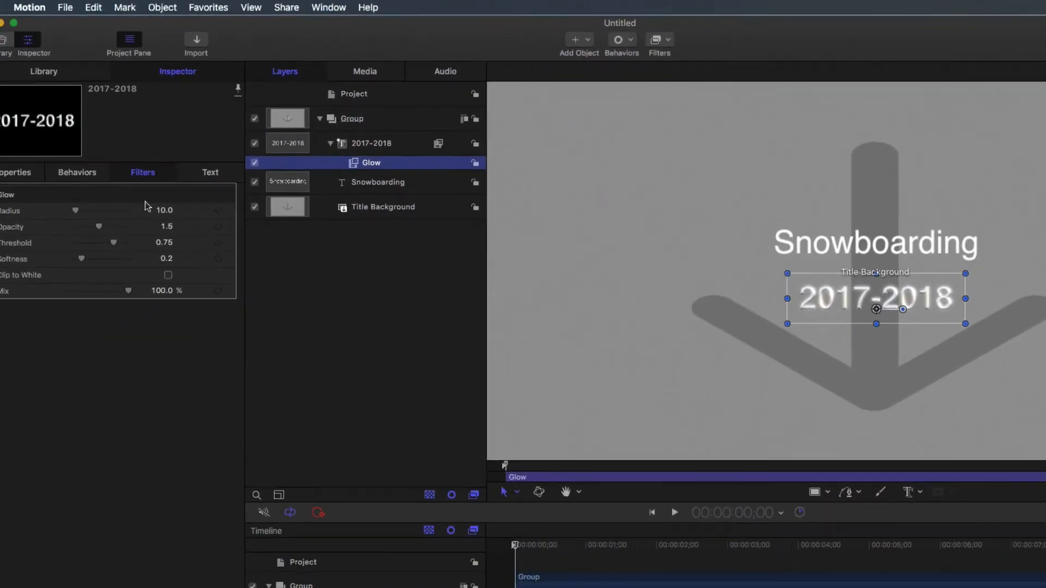
drag(76, 210, 101, 206)
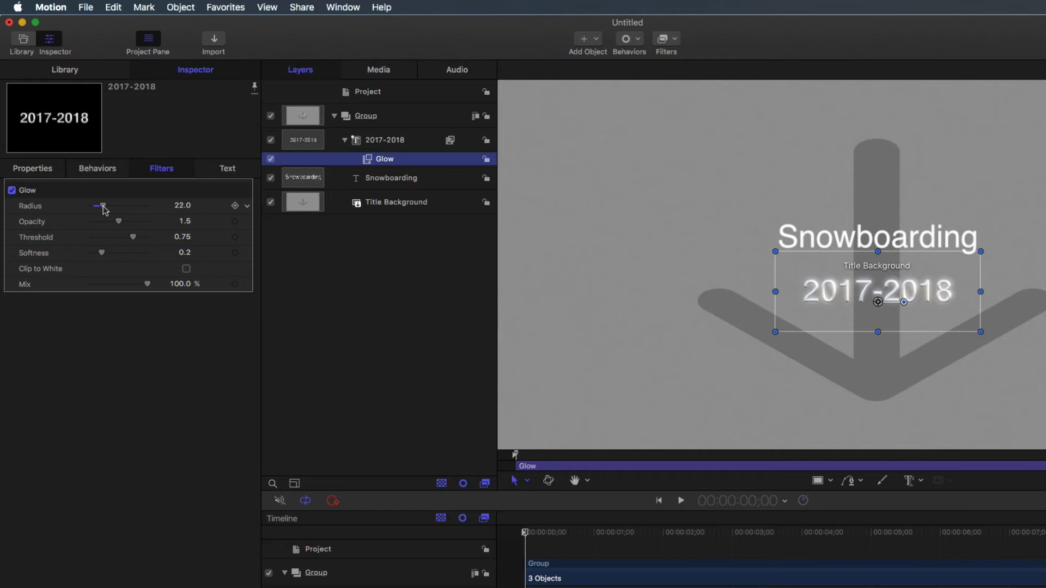
click(366, 115)
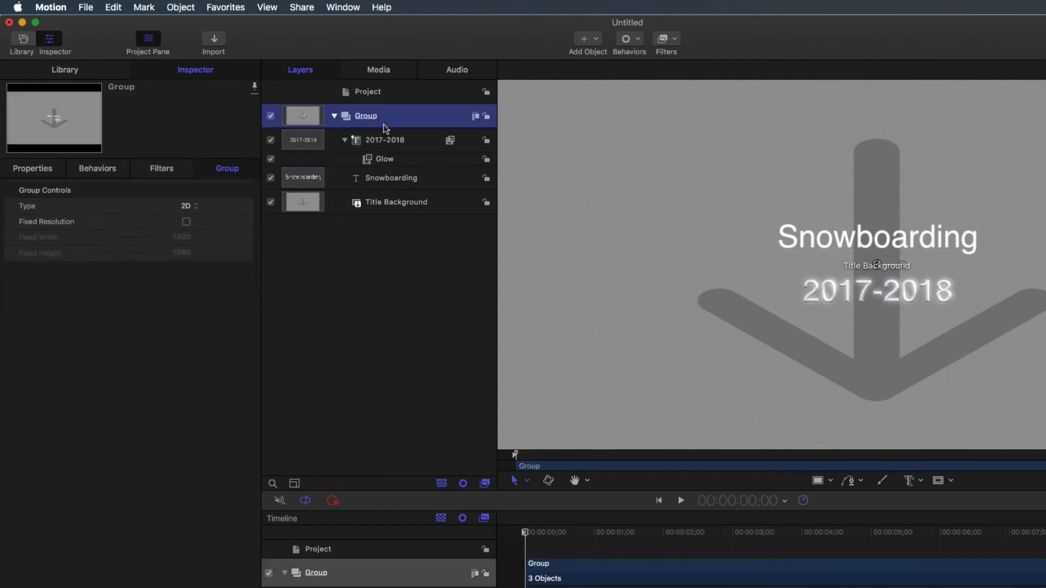
- Apply a Gaussian Blur of amount 64 to the group and keyframe it at the start
click(673, 39)
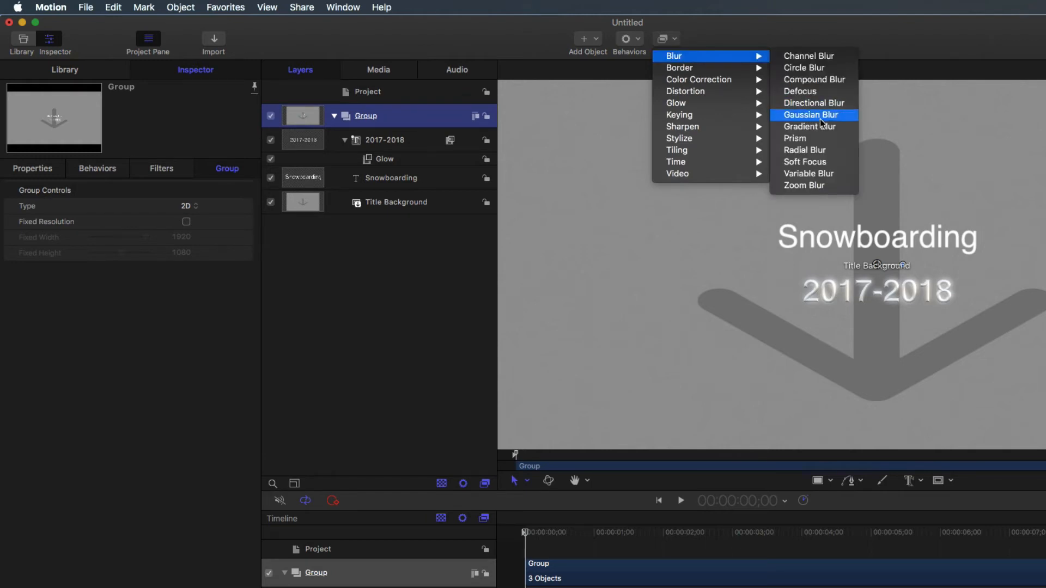
click(810, 115)
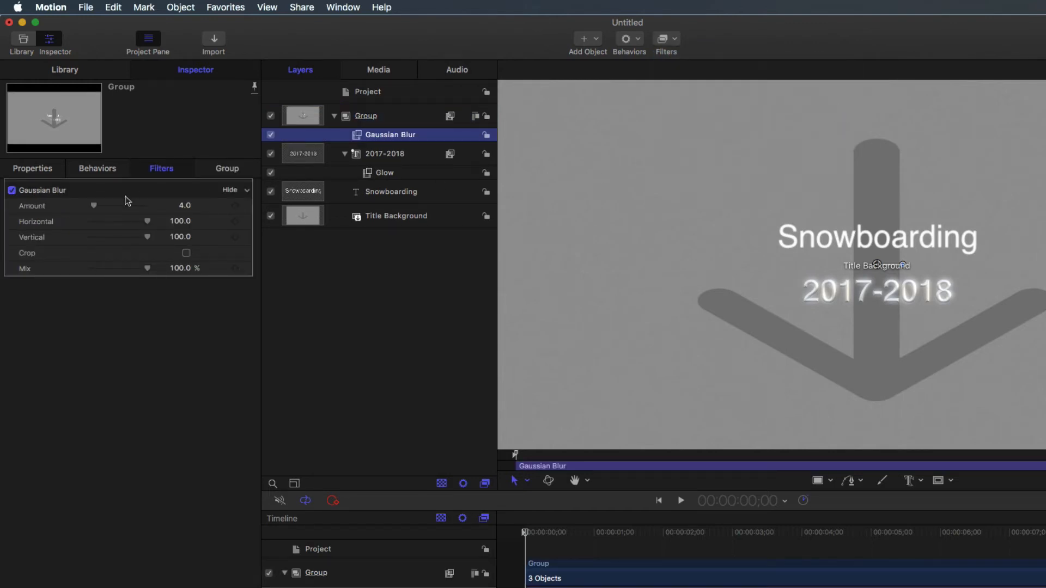
drag(94, 206, 147, 206)
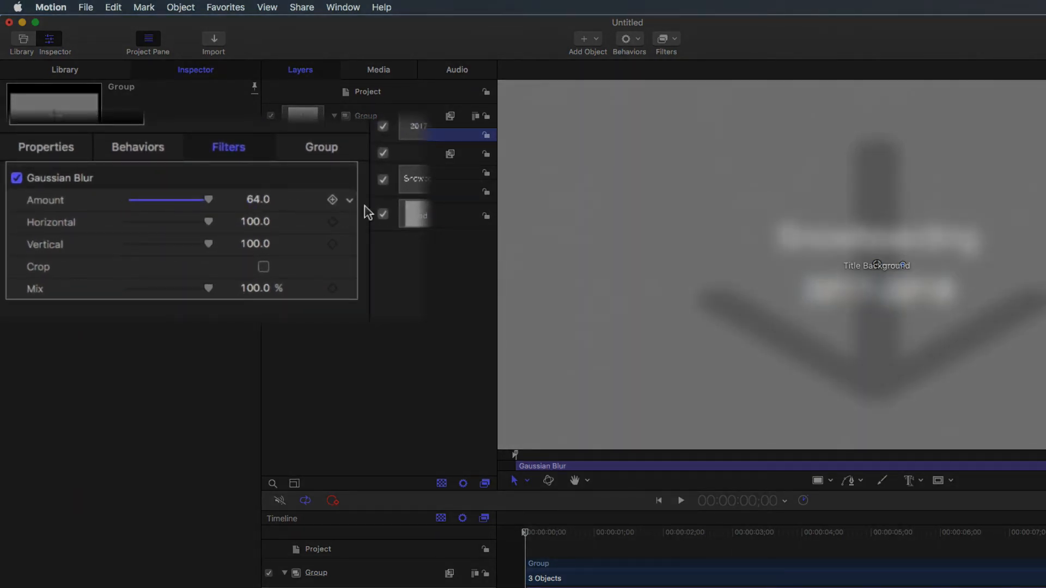
mouse_move(332, 200)
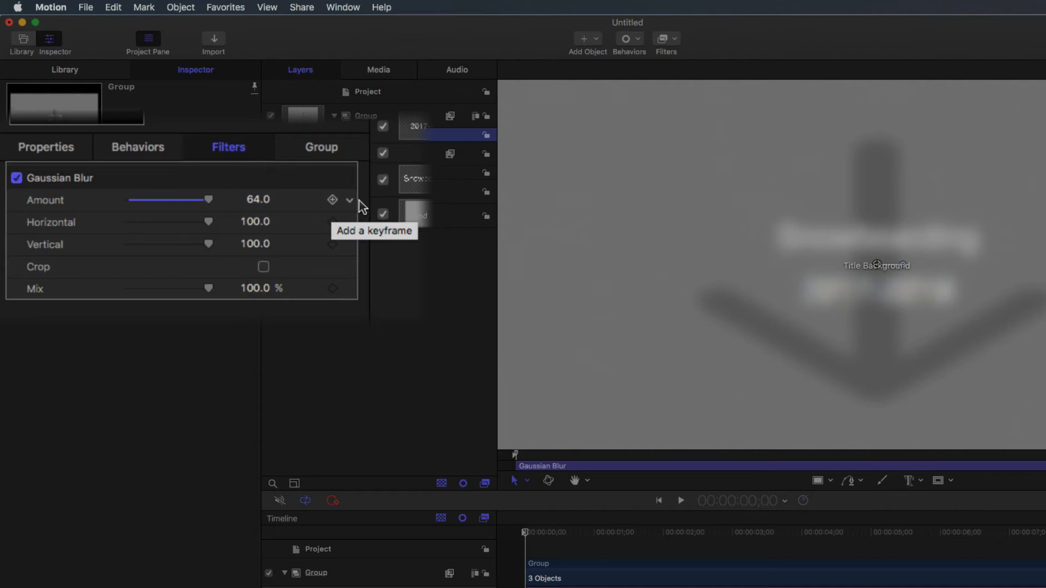
click(332, 200)
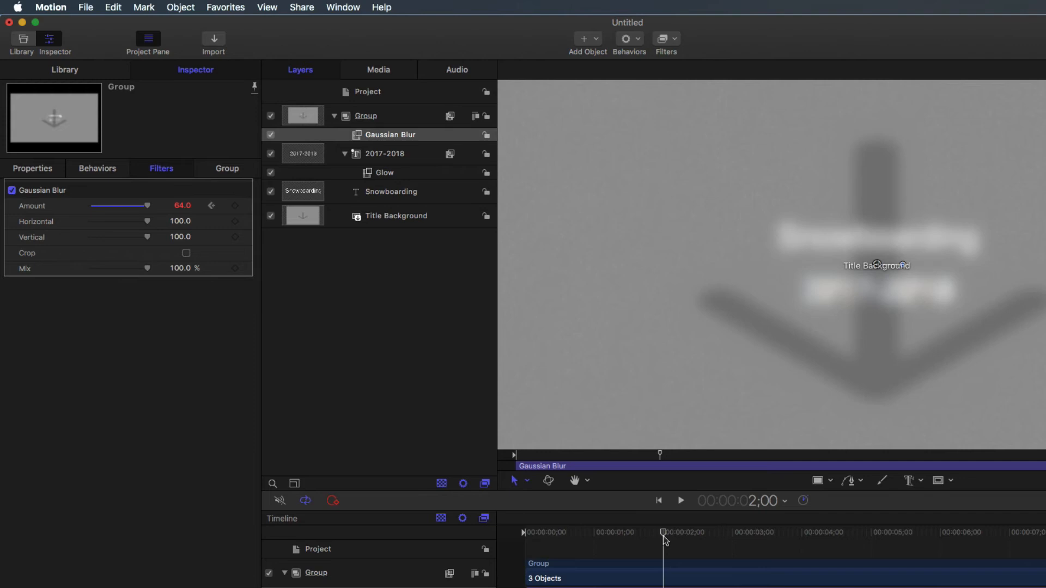
- At two seconds, bring the Gaussian Blur amount down to 0 so the title sharpens
drag(147, 206, 138, 206)
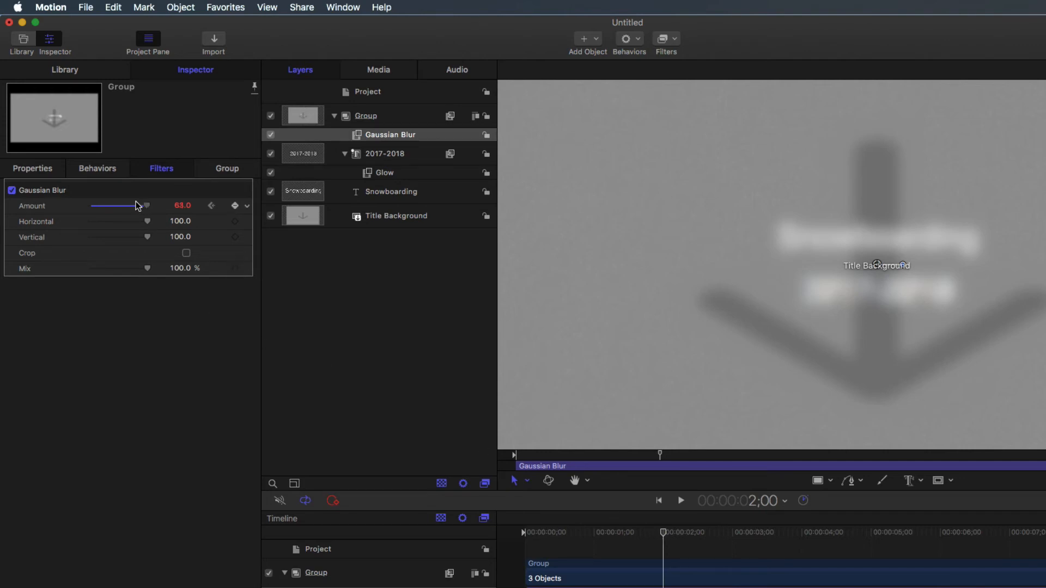
drag(137, 206, 89, 206)
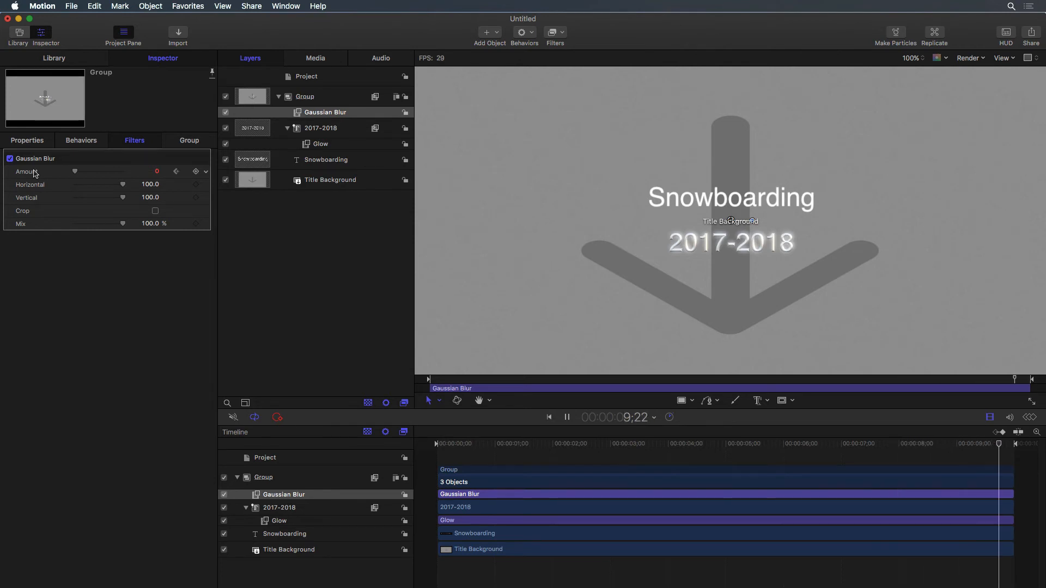
drag(76, 172, 97, 171)
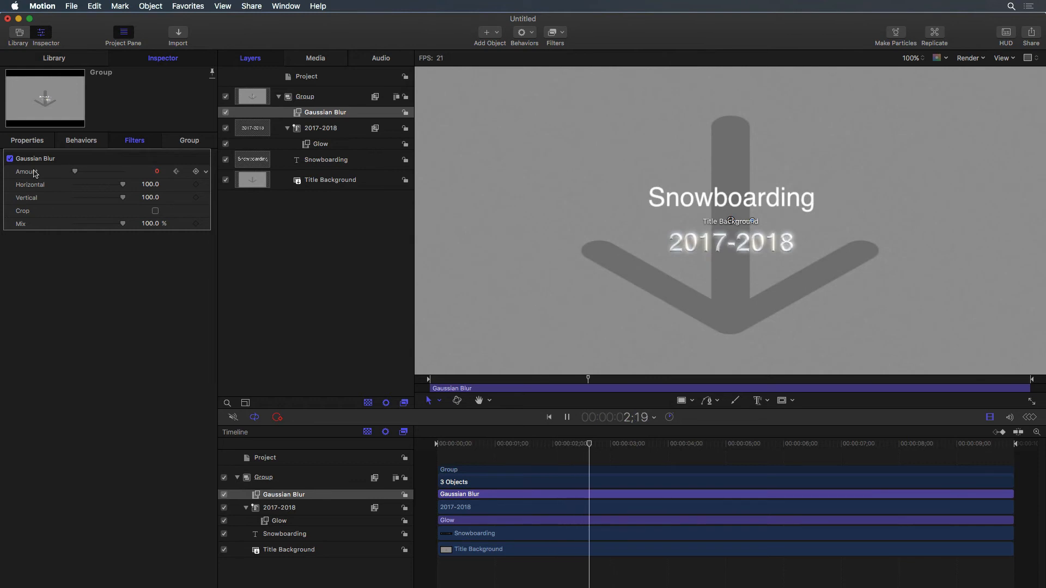
- RAM-preview with Command-R and play back the blur-to-focus animation
key(cmd+r)
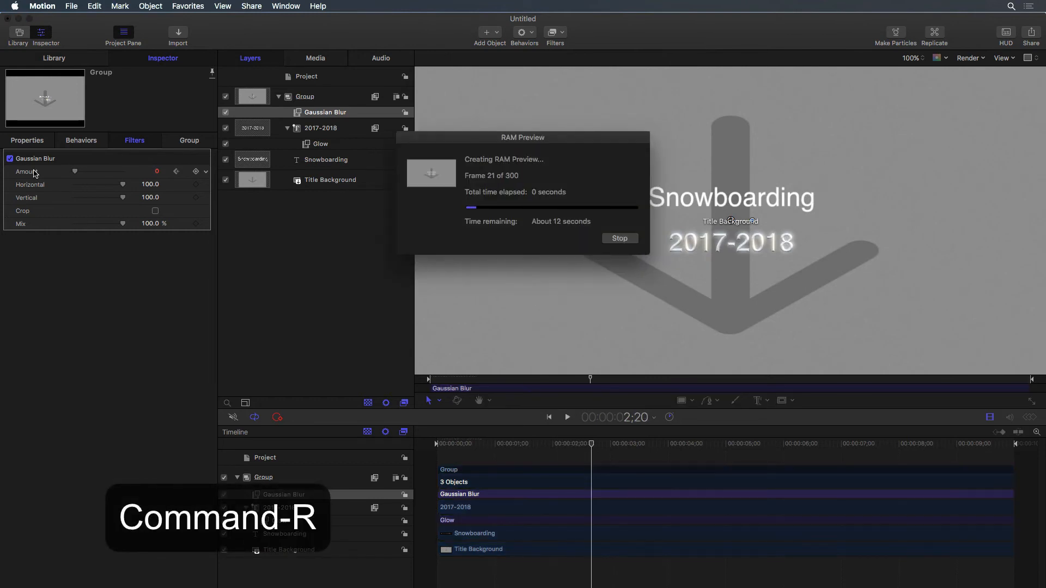
click(619, 239)
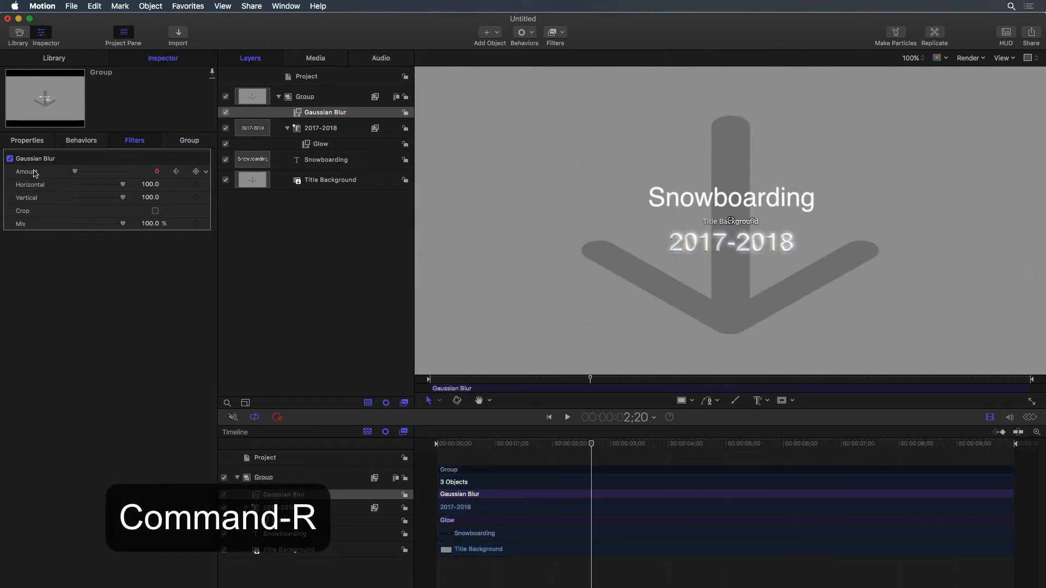
key(cmd+r)
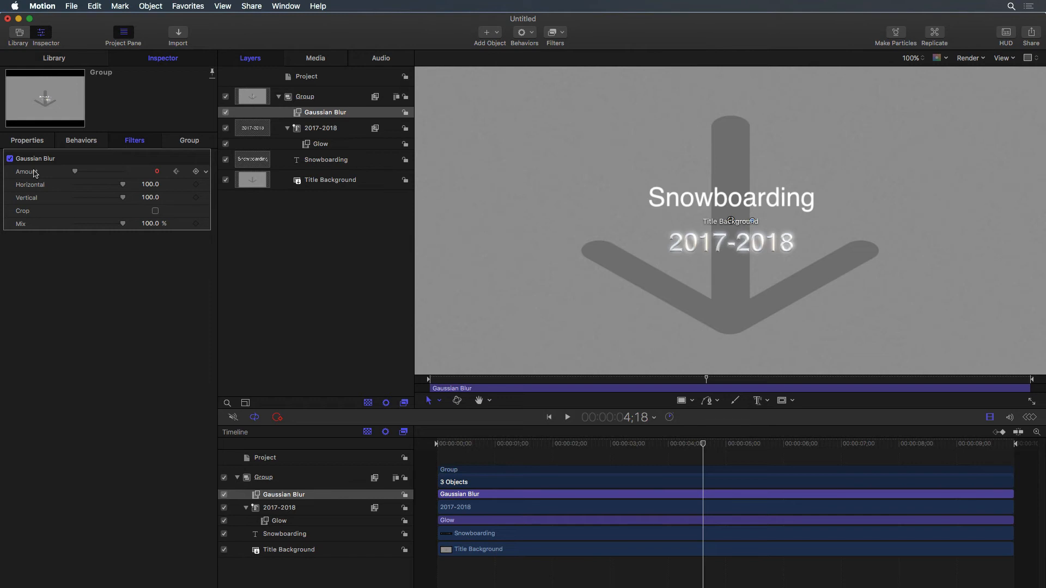
mouse_move(265, 142)
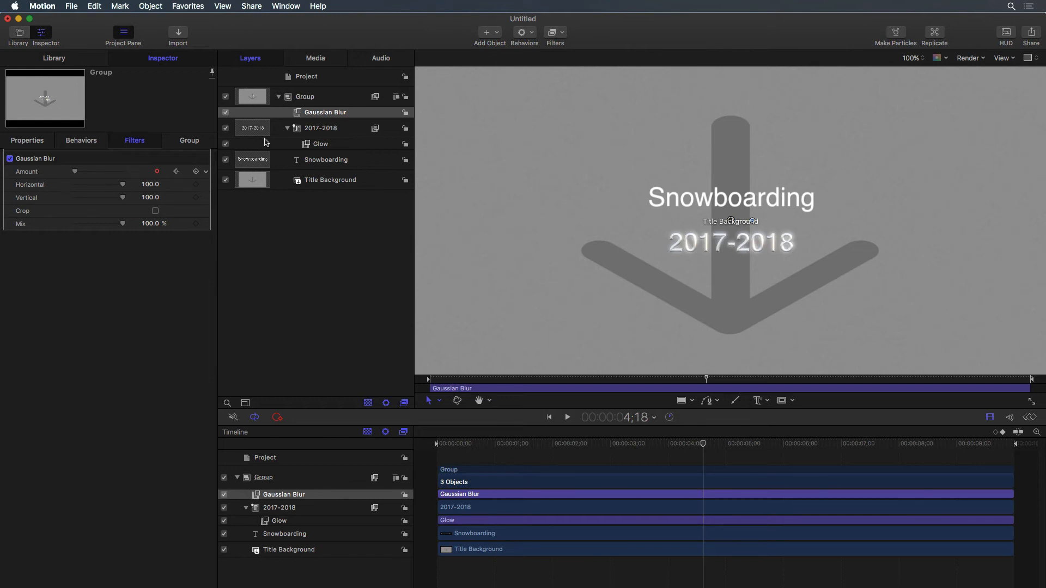
- Apply the Text-Basic Slide In behavior to the Snowboarding text layer
click(320, 128)
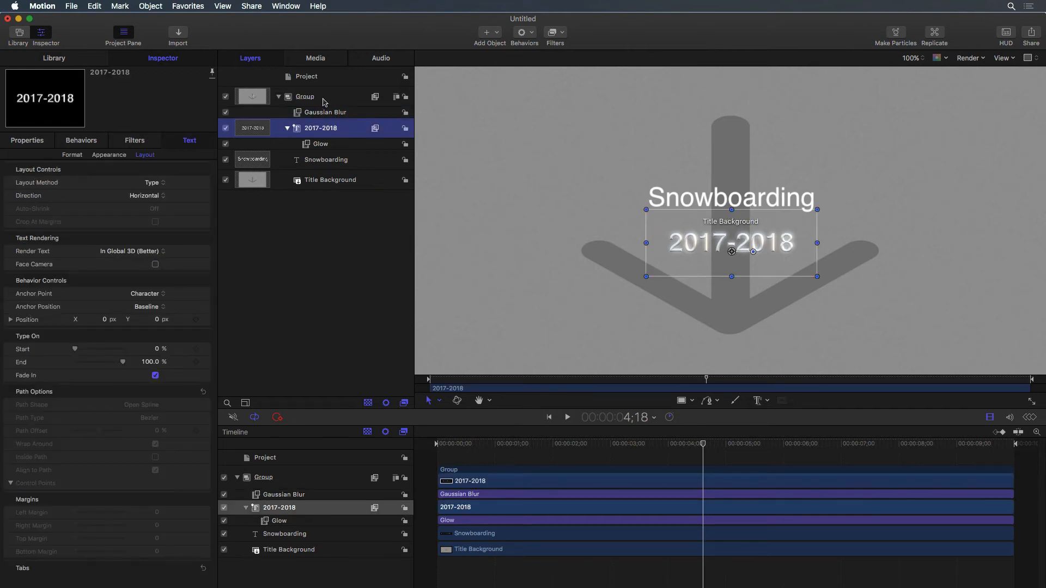
click(305, 96)
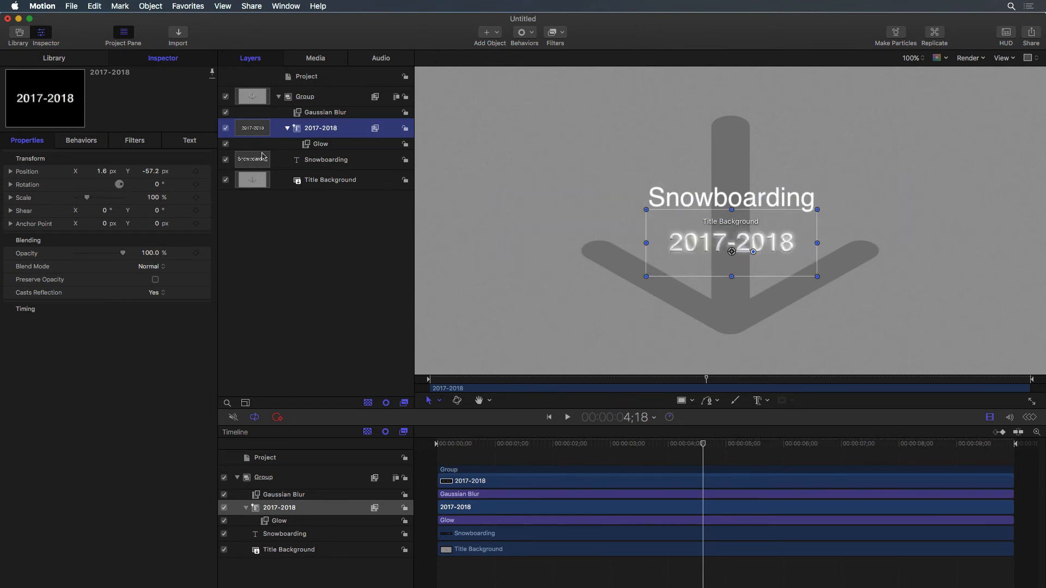
click(326, 159)
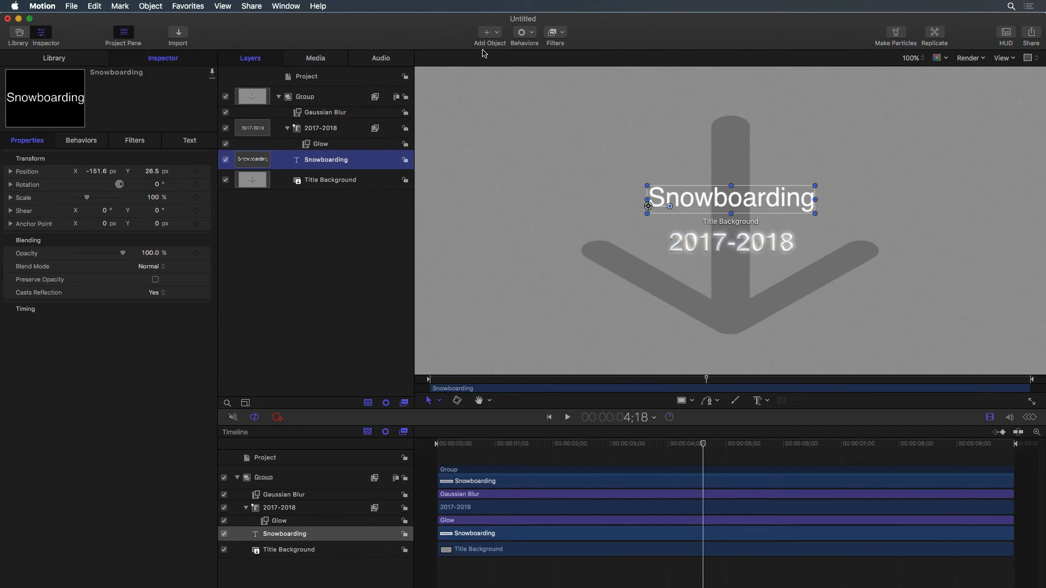
click(524, 32)
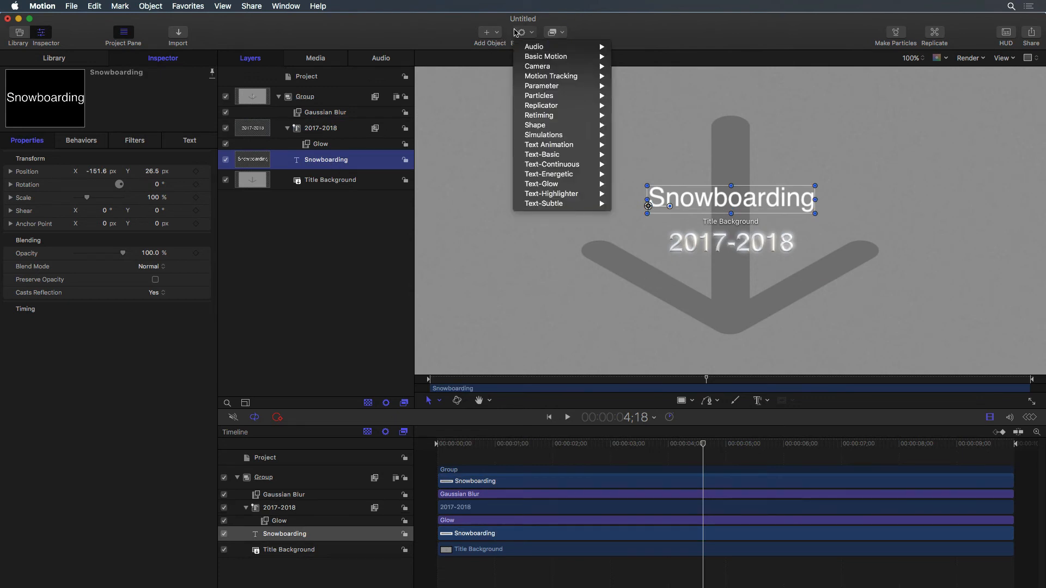
mouse_move(544, 153)
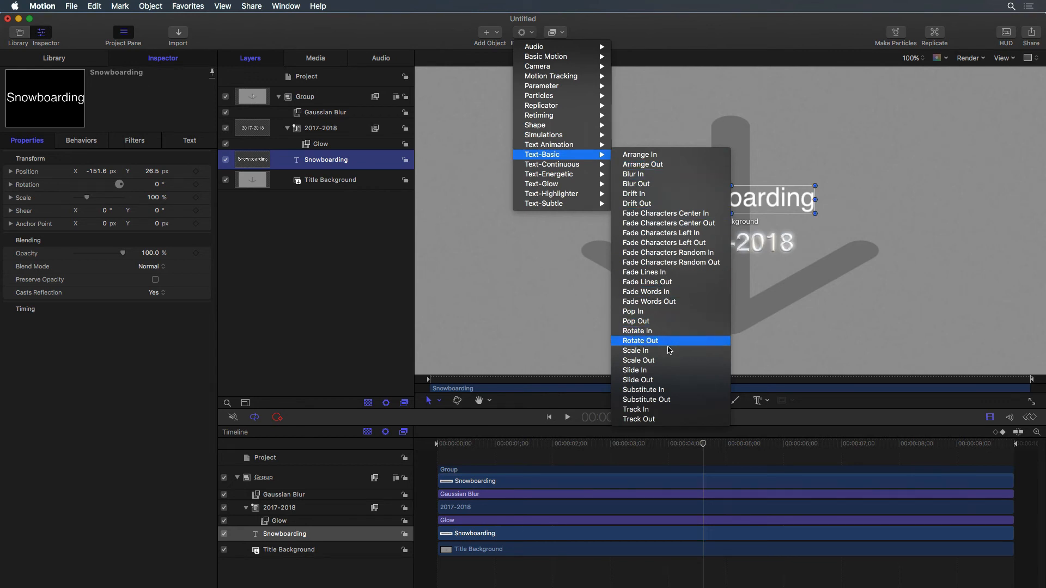
click(635, 370)
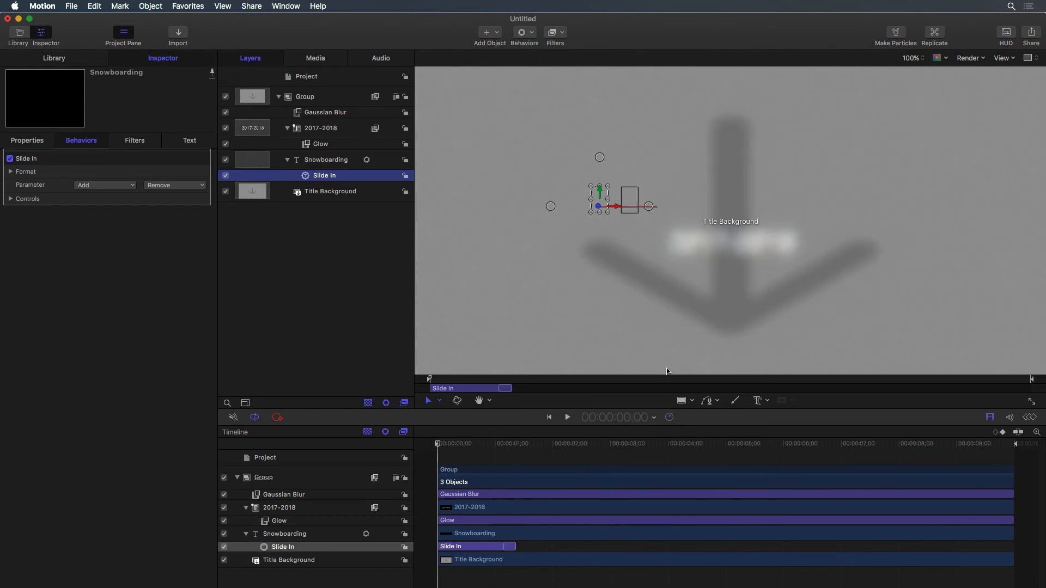
- Play back the slide-in animation and clear the selection
click(567, 417)
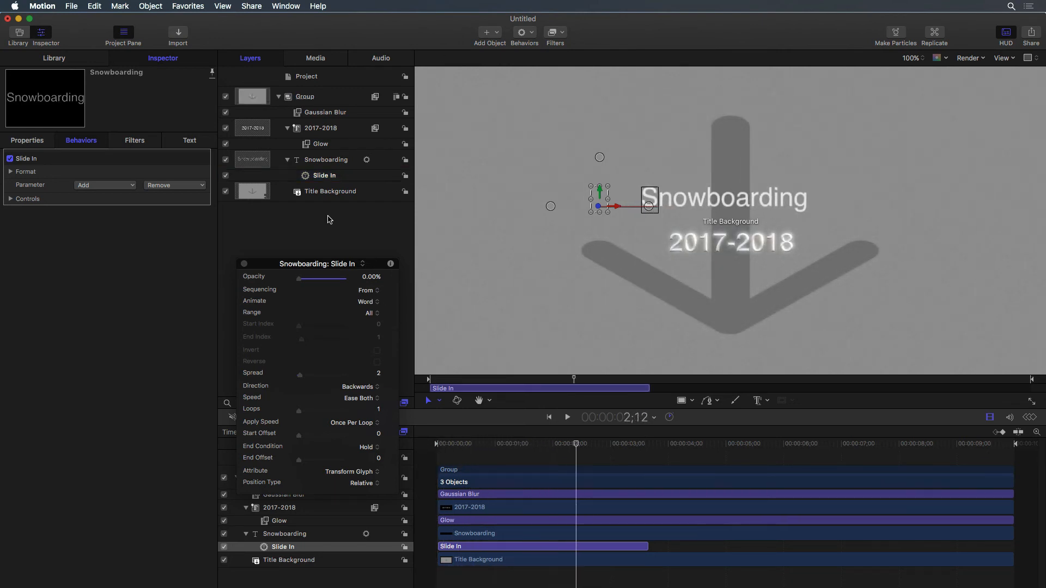
click(567, 418)
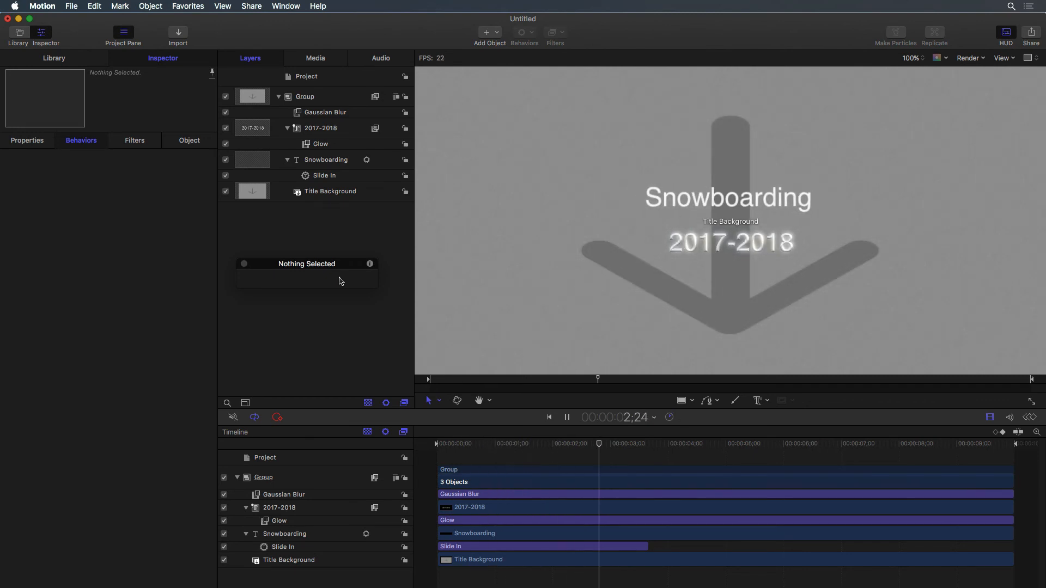
- Hide the Title Background layer and add Fade In/Fade Out to the title group
click(567, 418)
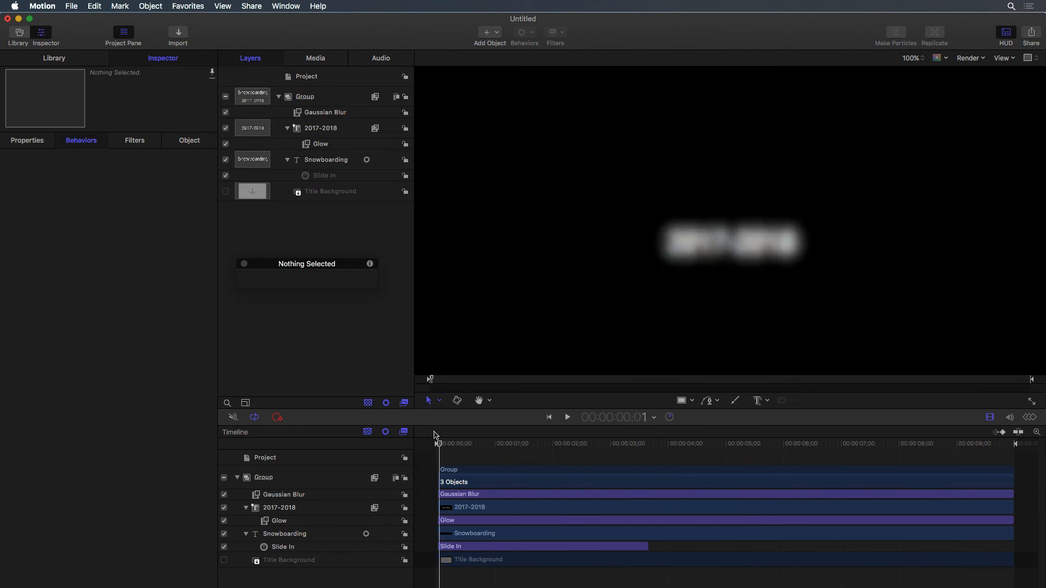
click(567, 418)
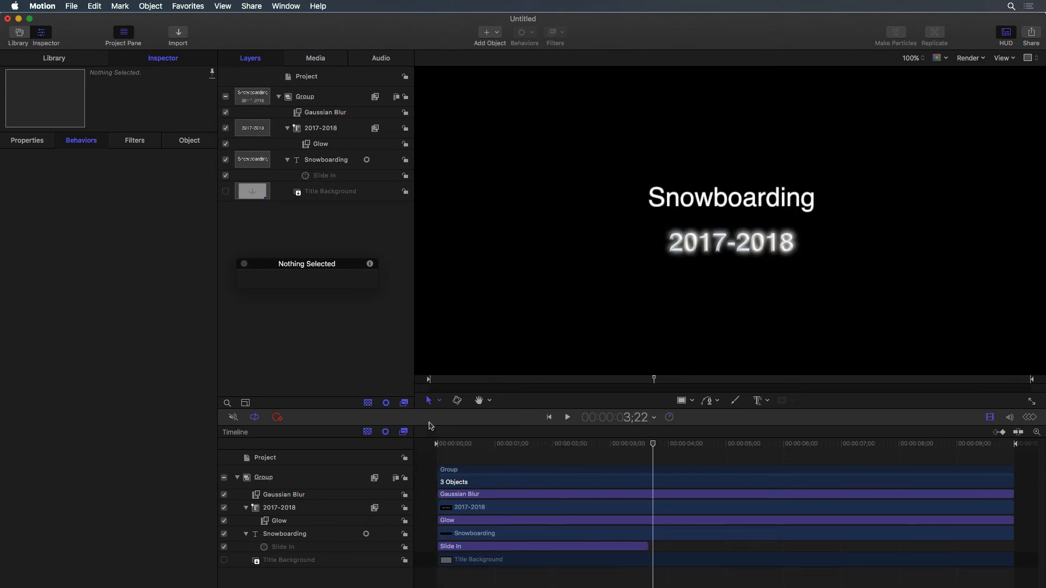
click(305, 96)
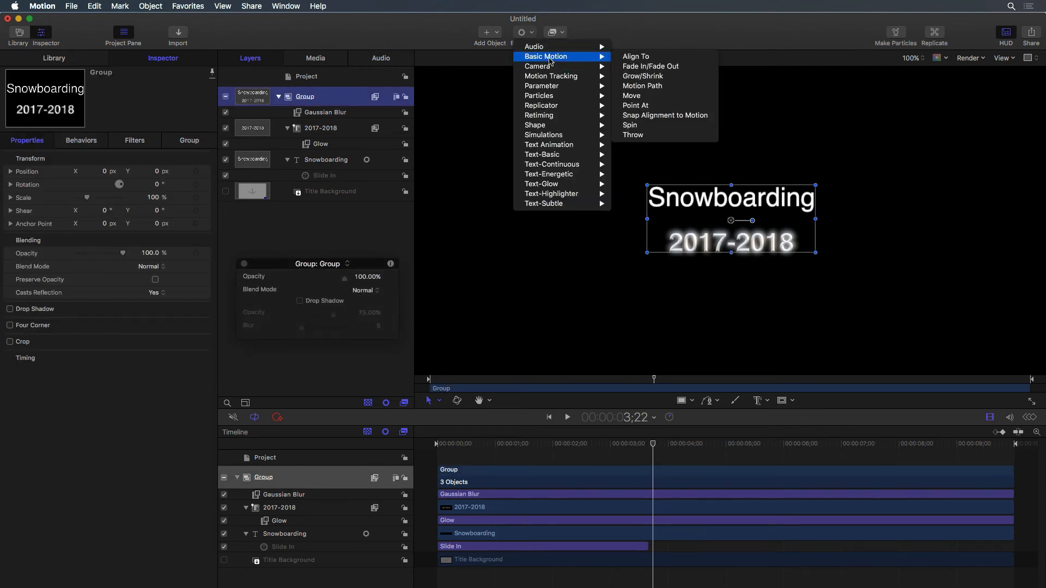
click(650, 66)
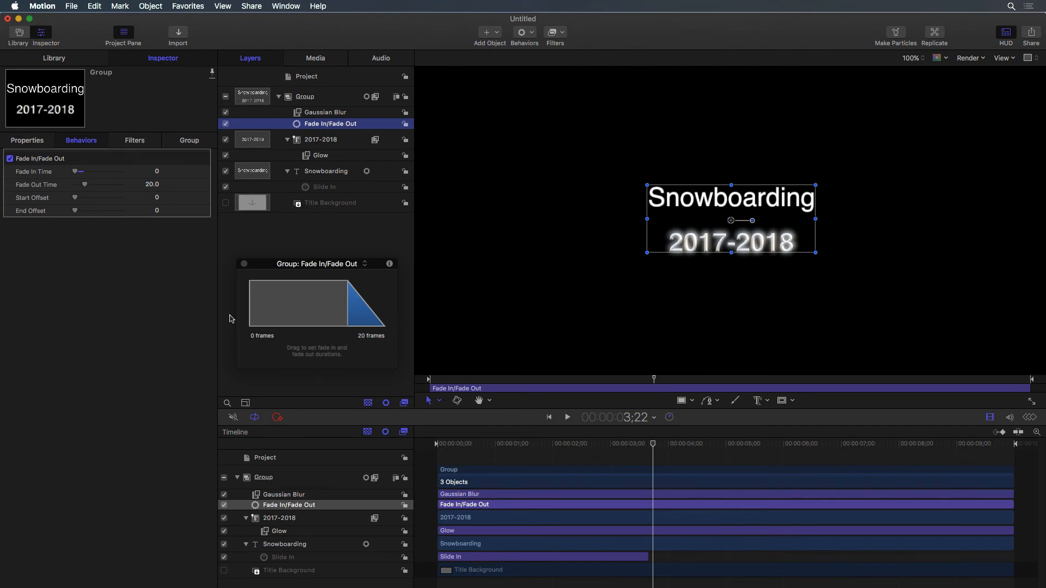
mouse_move(917, 444)
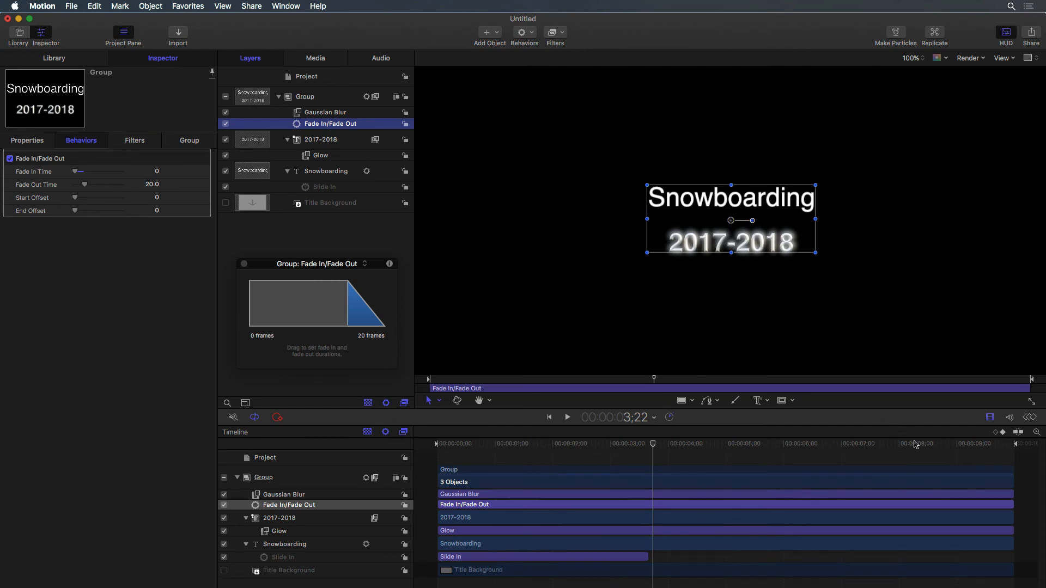
- Preview the fade out and save the template as 'Snowboarding 17-18 Title'
click(567, 416)
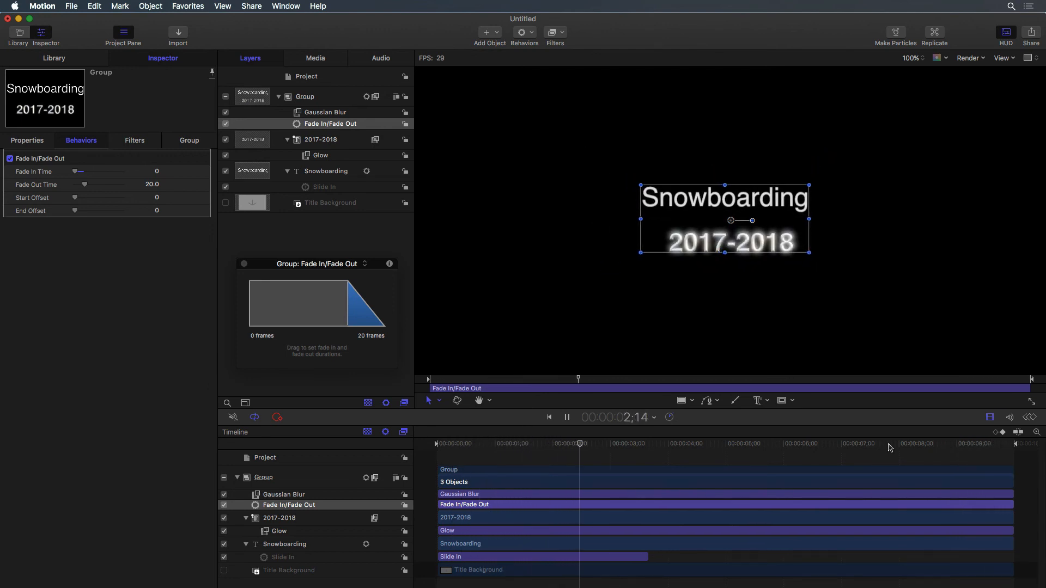
key(cmd+s)
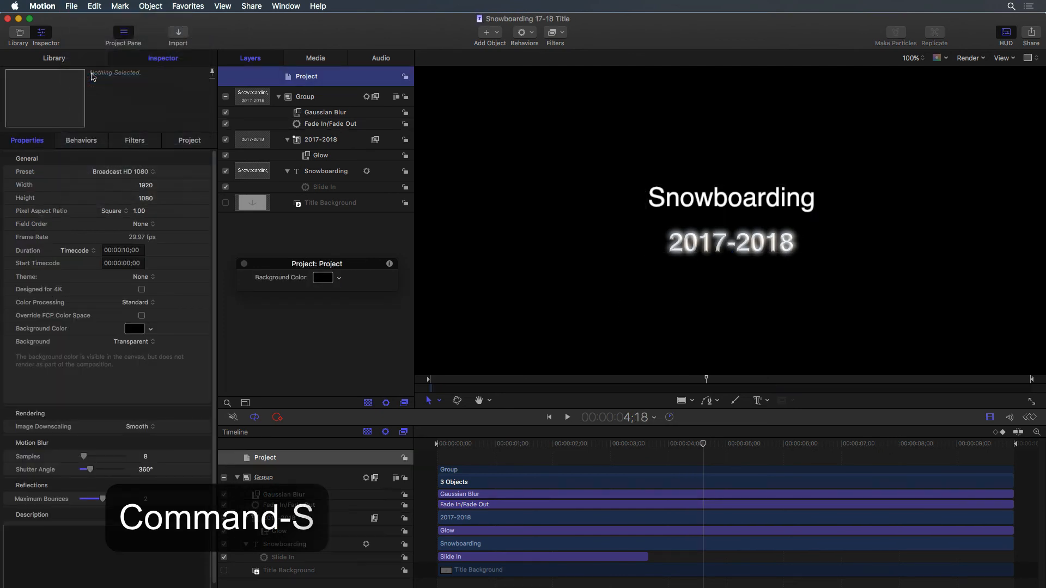
click(41, 7)
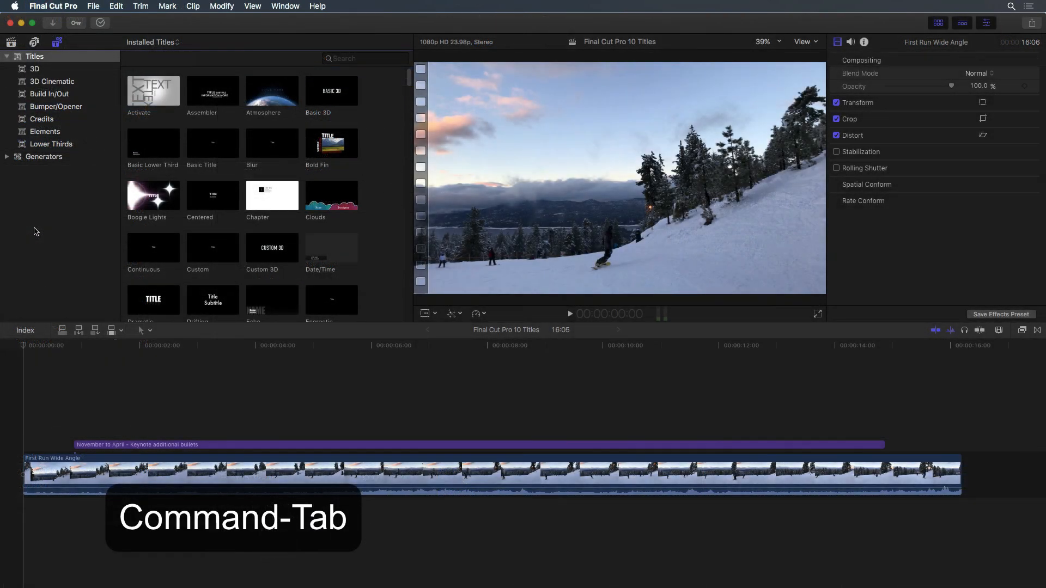
- Search Titles for 'snow' and add the Snowboarding 17-18 Title to the timeline
click(365, 59)
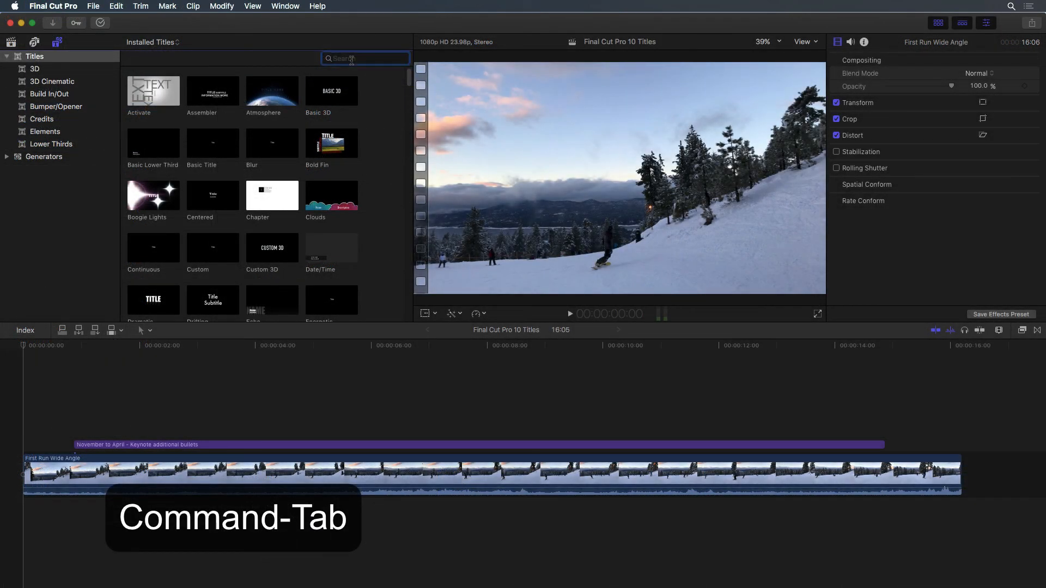
text(snow)
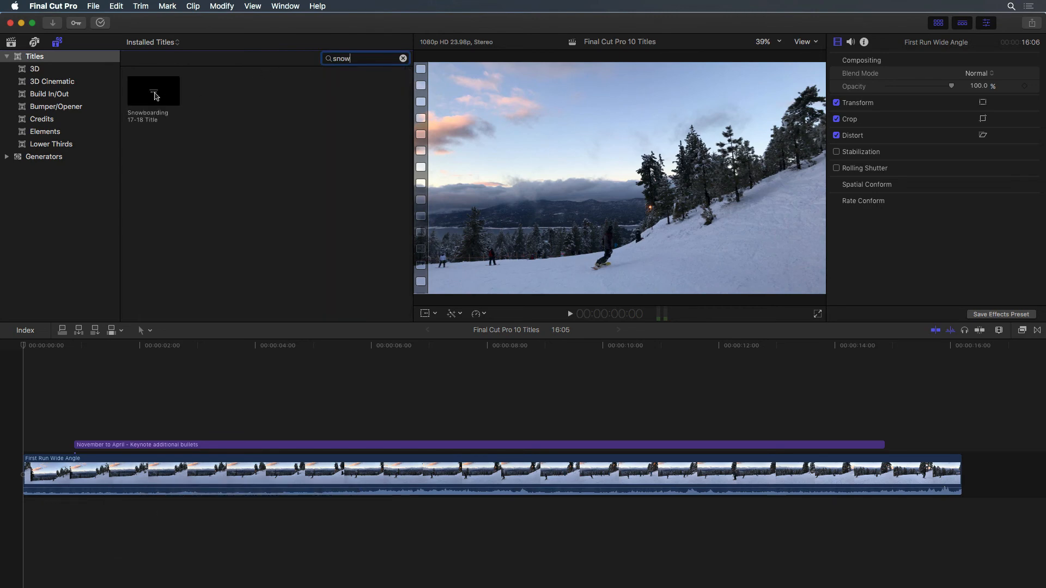
click(152, 90)
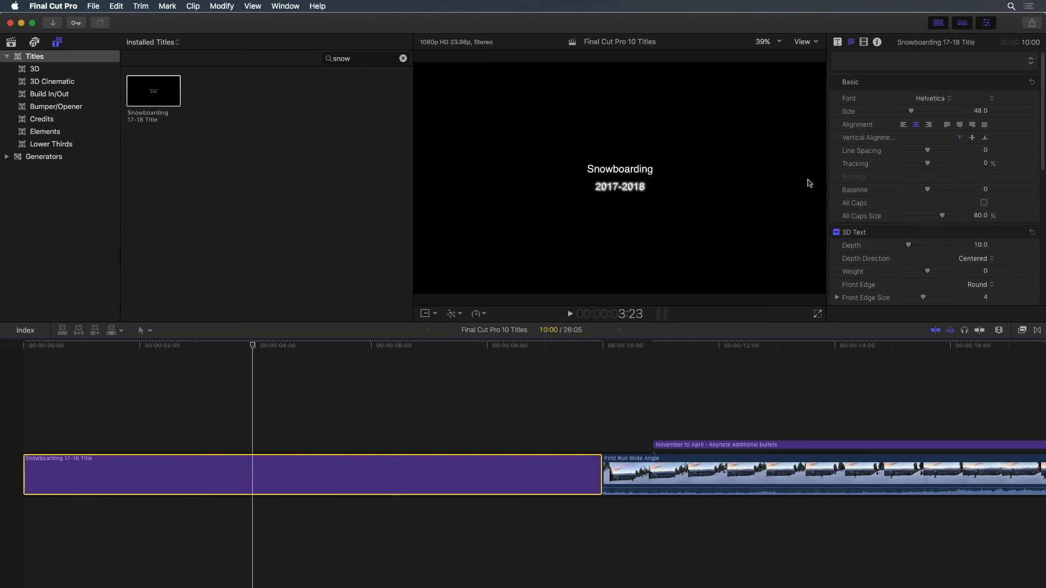
- Enlarge the title text to 60 with 3D depth 32 and bring up the title's options
drag(911, 111, 917, 111)
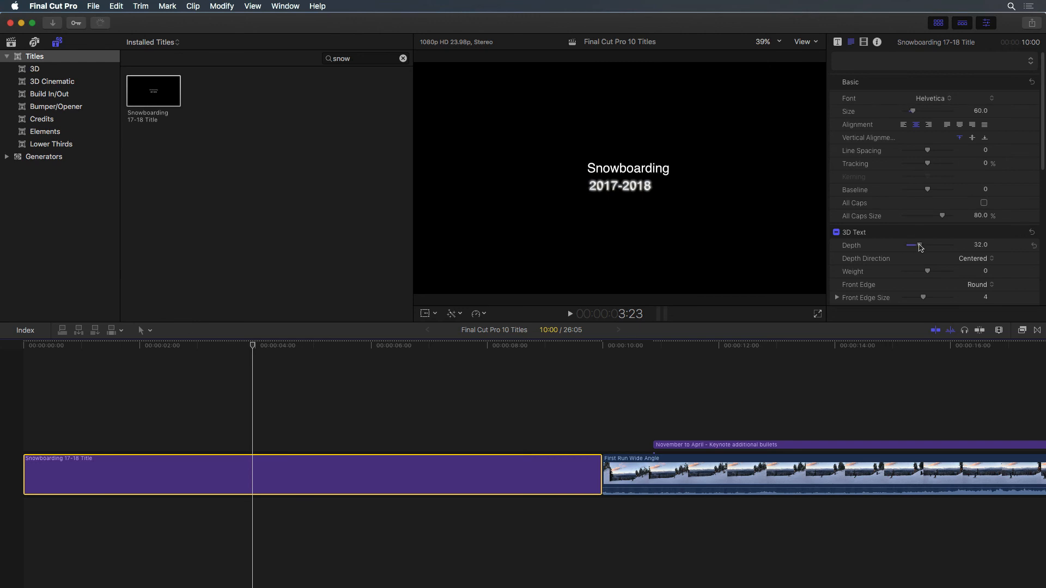
click(837, 43)
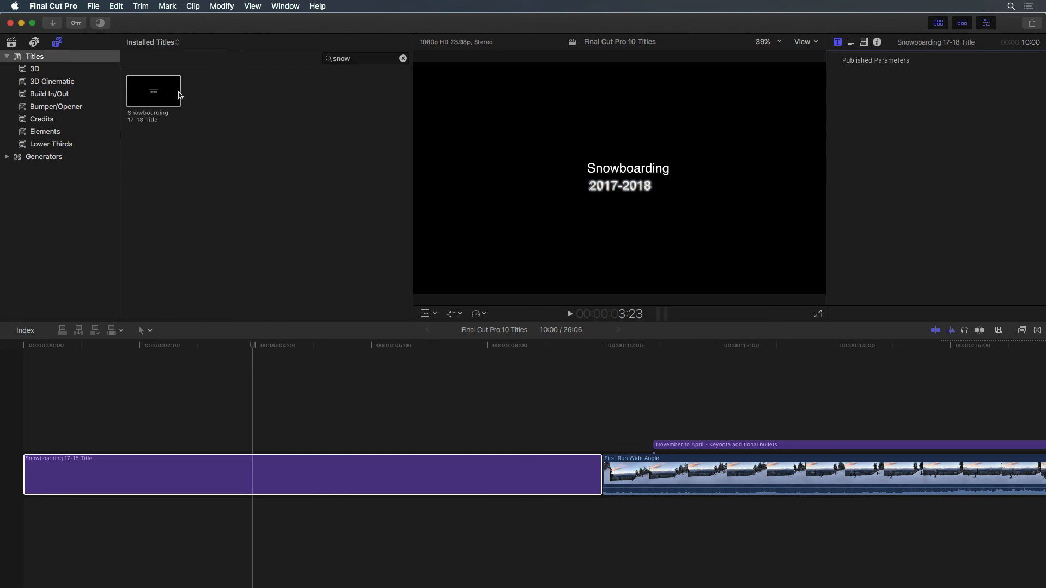
right_click(153, 91)
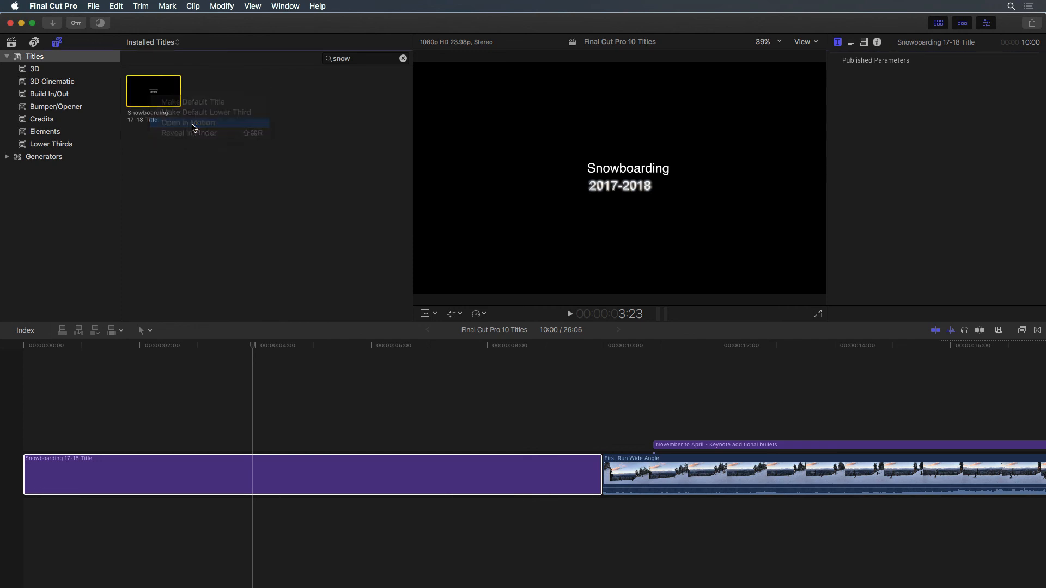
- Open the title in Motion, publish the Slide In Animate setting, and save the template
click(189, 123)
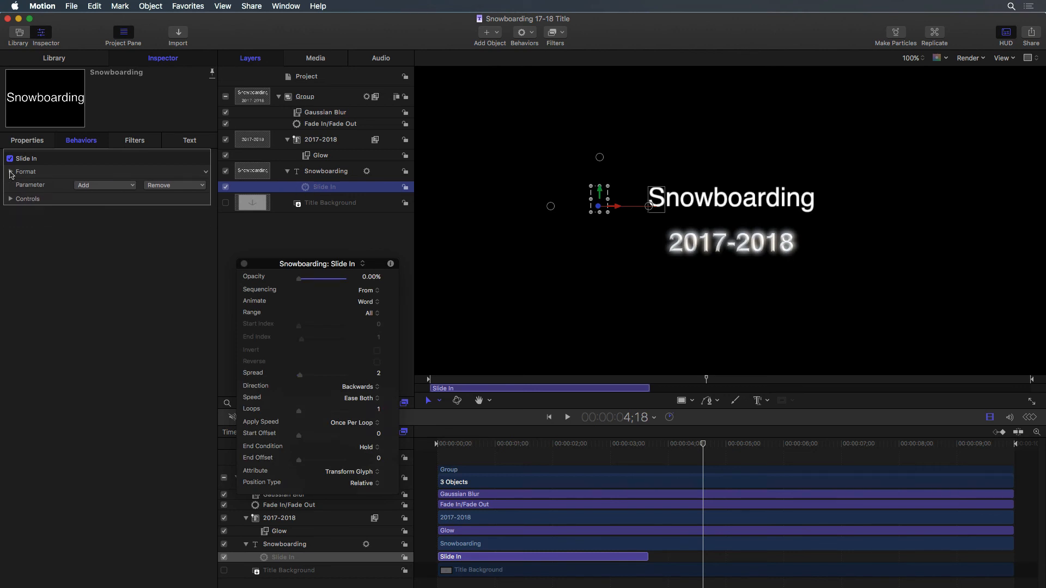
click(11, 198)
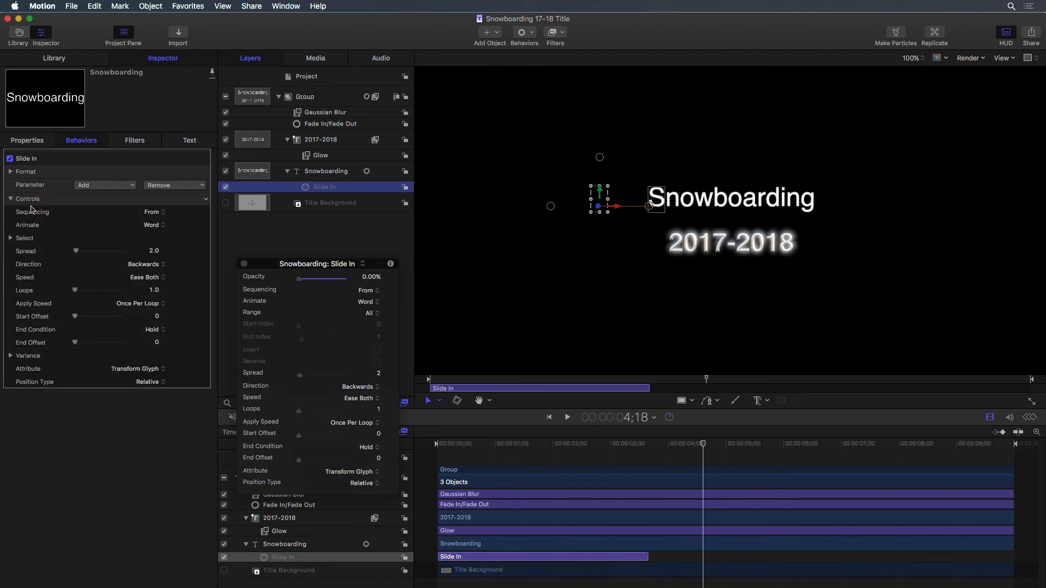
right_click(60, 211)
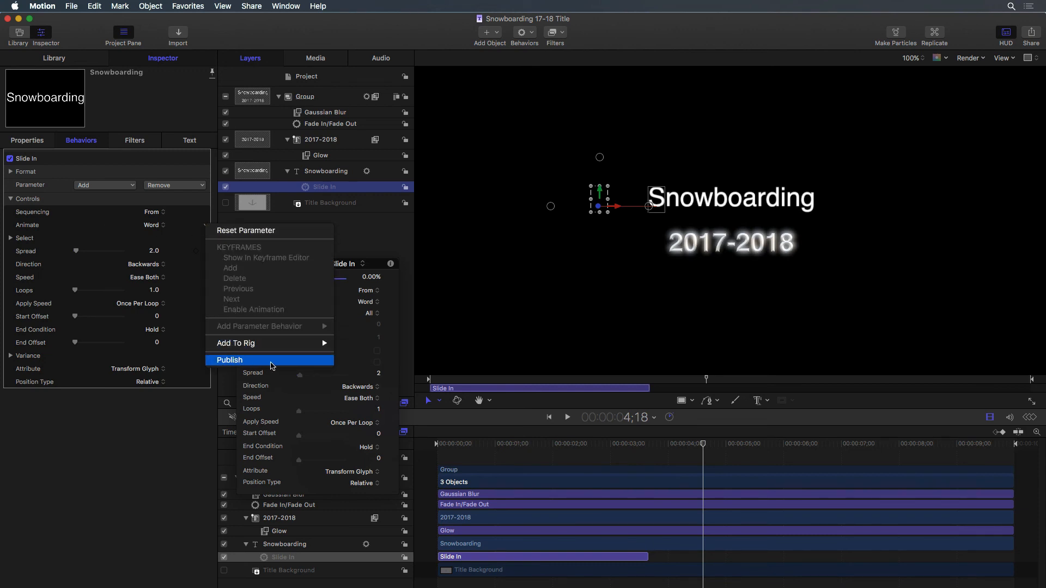
key(cmd+s)
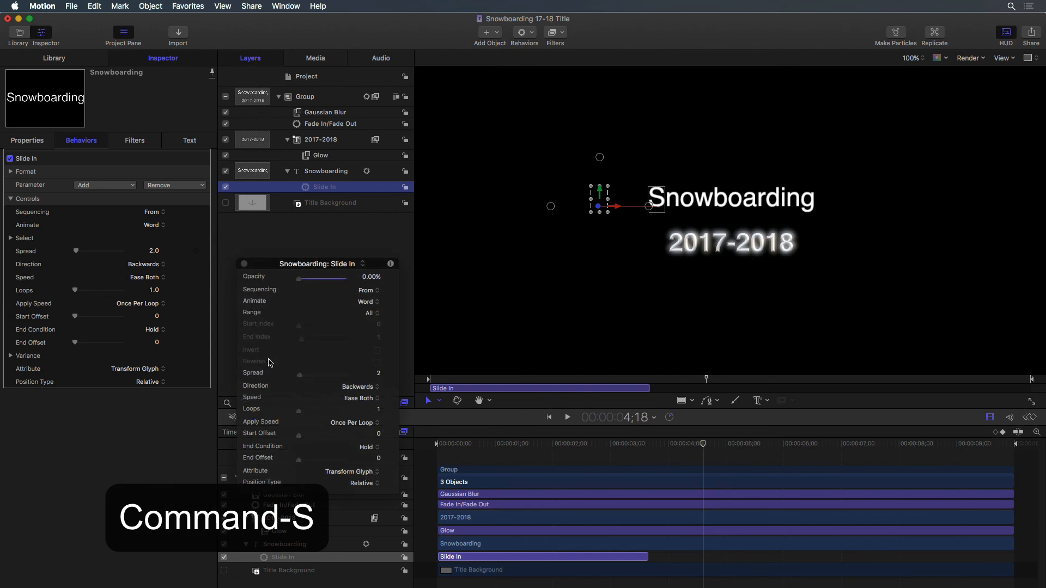
key(cmd+tab)
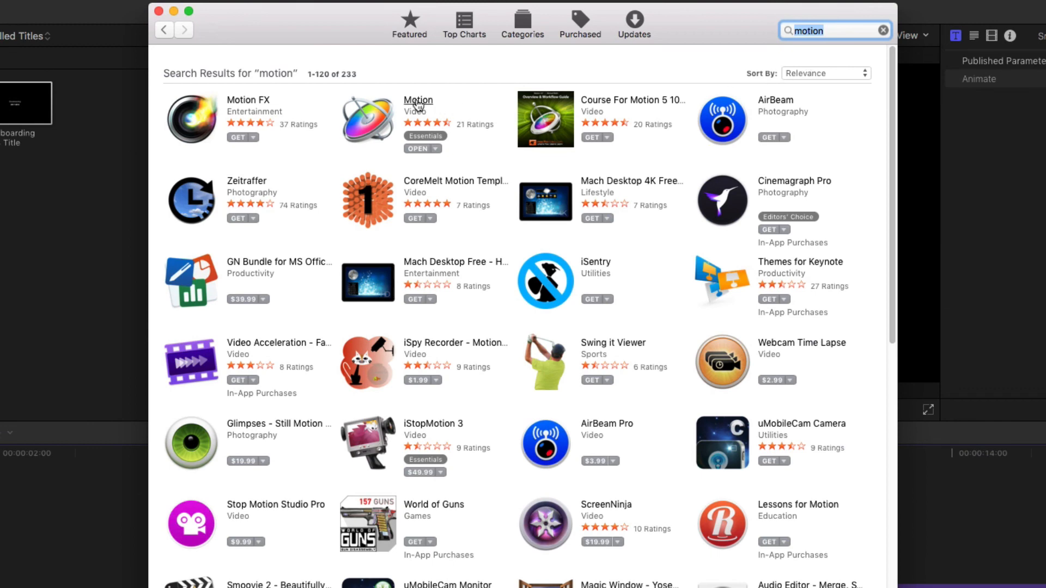
- Open Motion's App Store page from the results and scroll through it
click(418, 100)
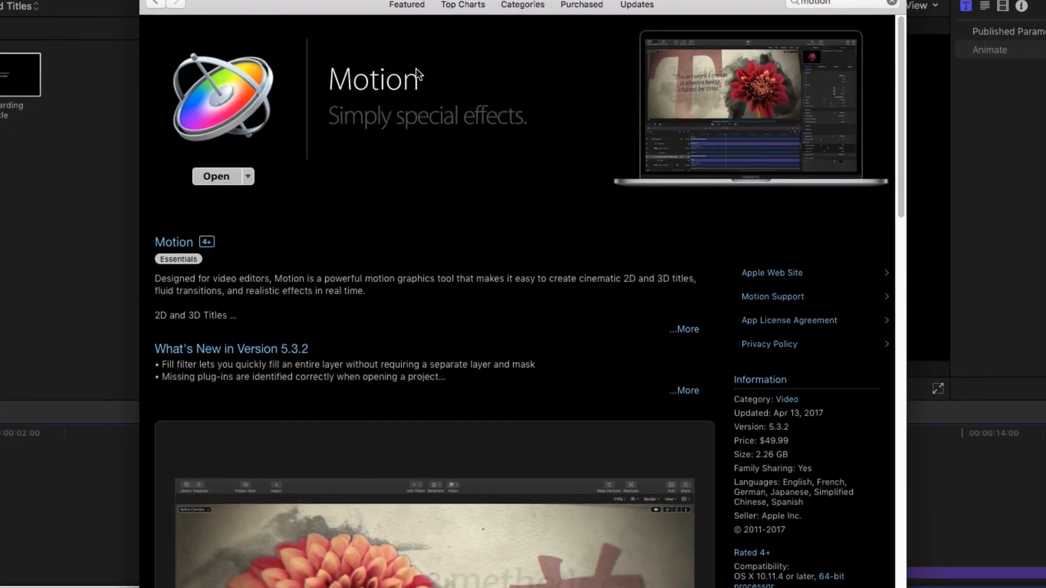
scroll(down, 3)
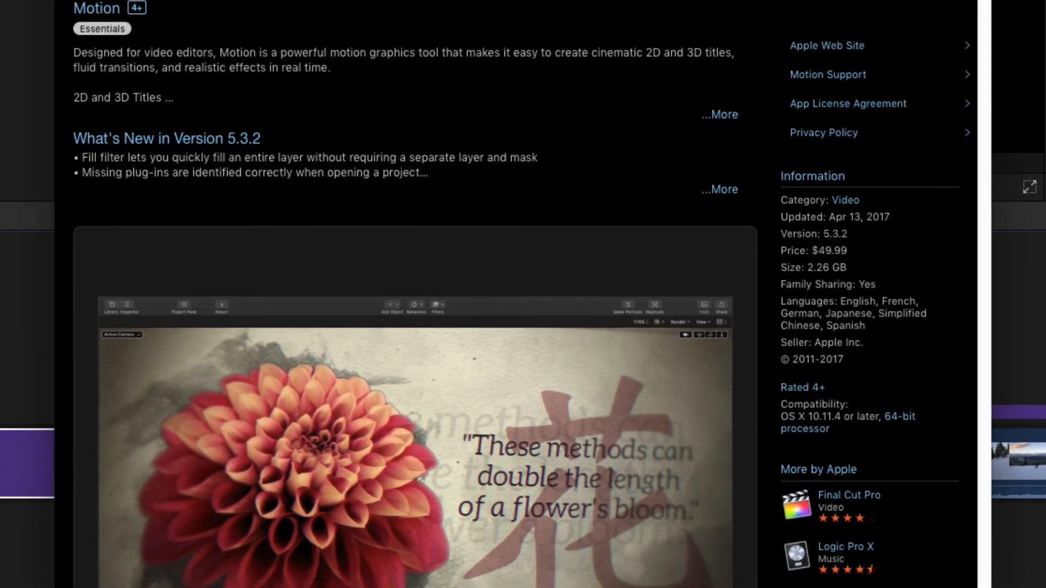
scroll(down, 3)
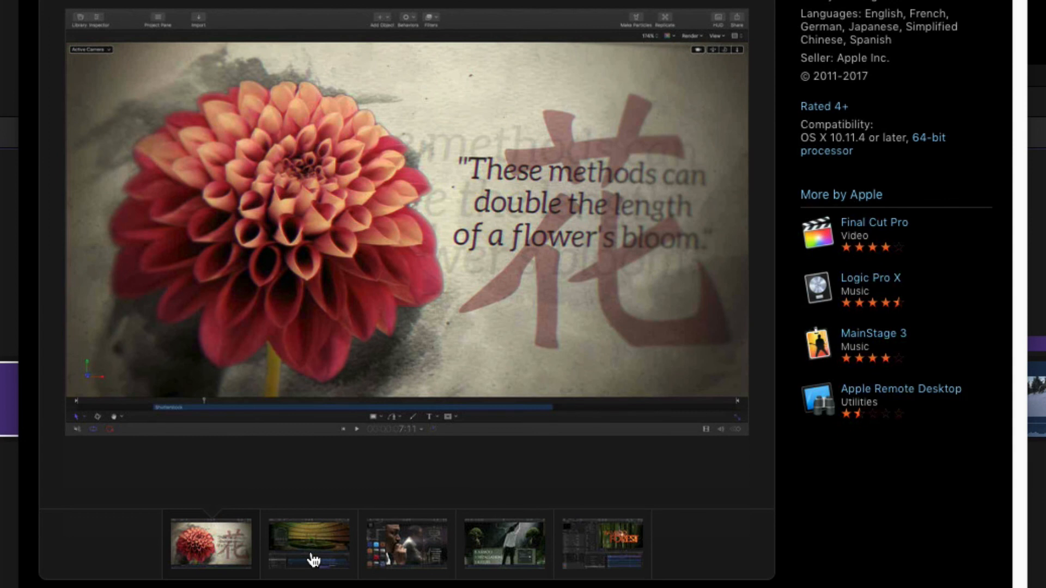